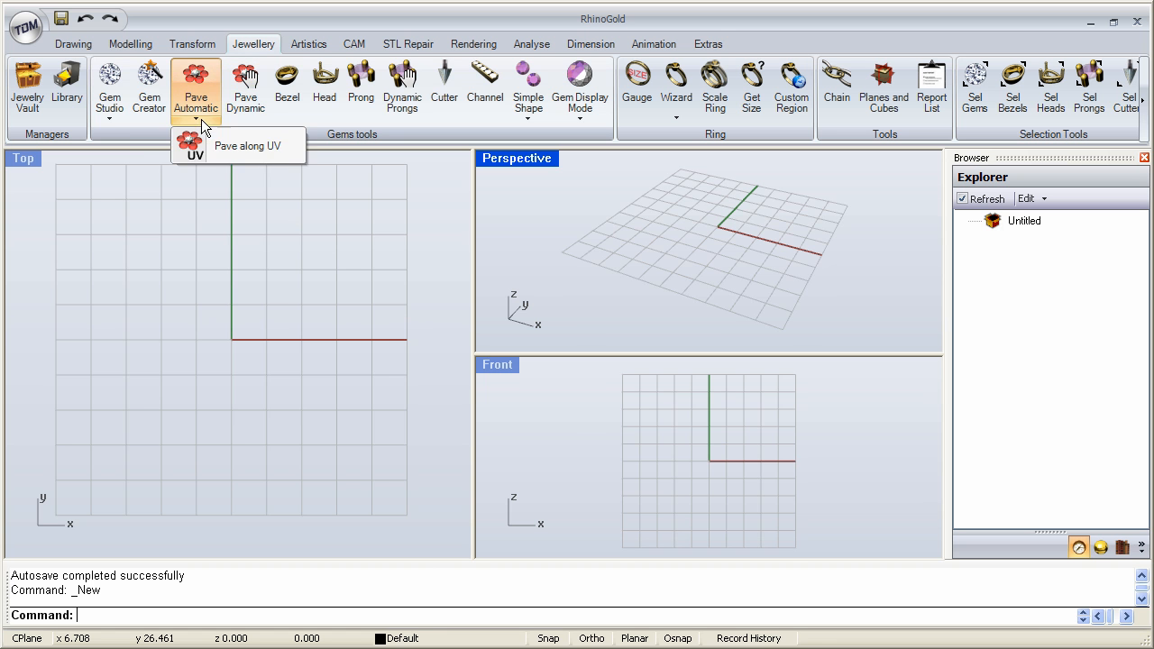
mouse_move(277, 246)
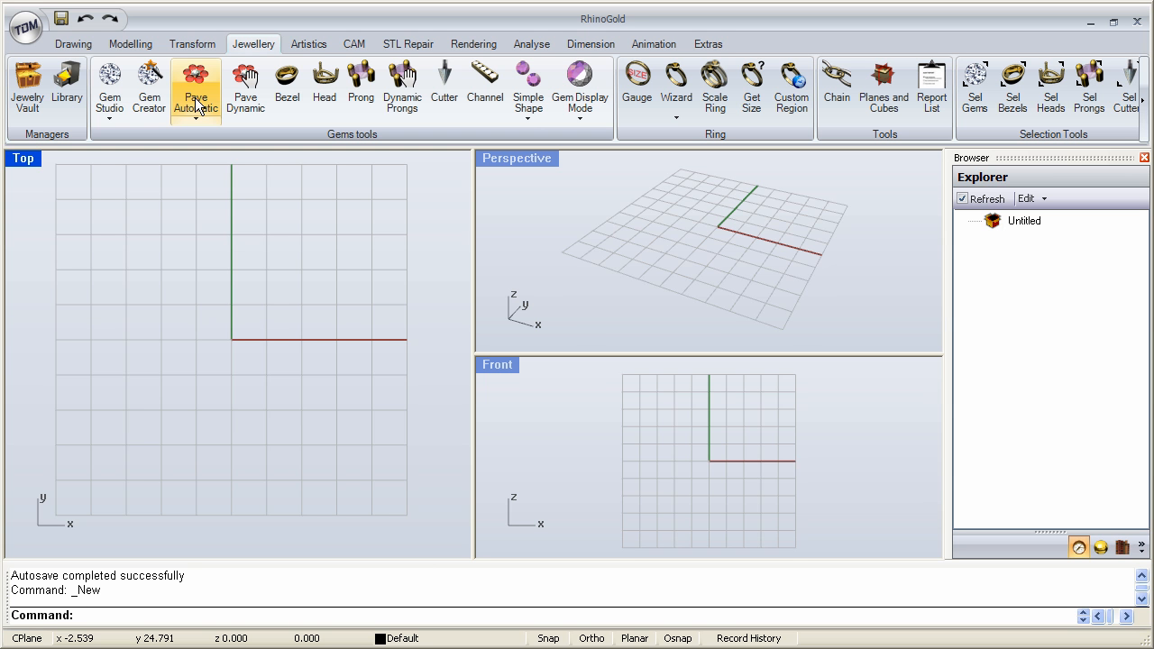
mouse_move(215, 106)
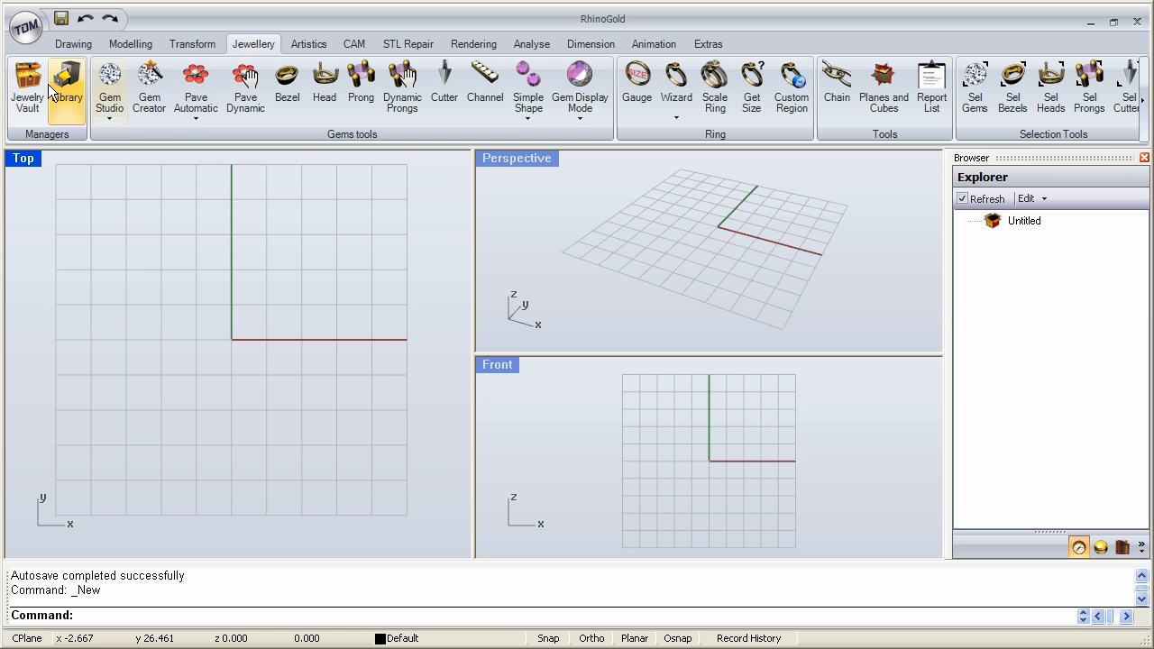
Open Pave Automatic.3dm from the RhinoGold 2.0 exercise files and maximize the Perspective view
click(27, 85)
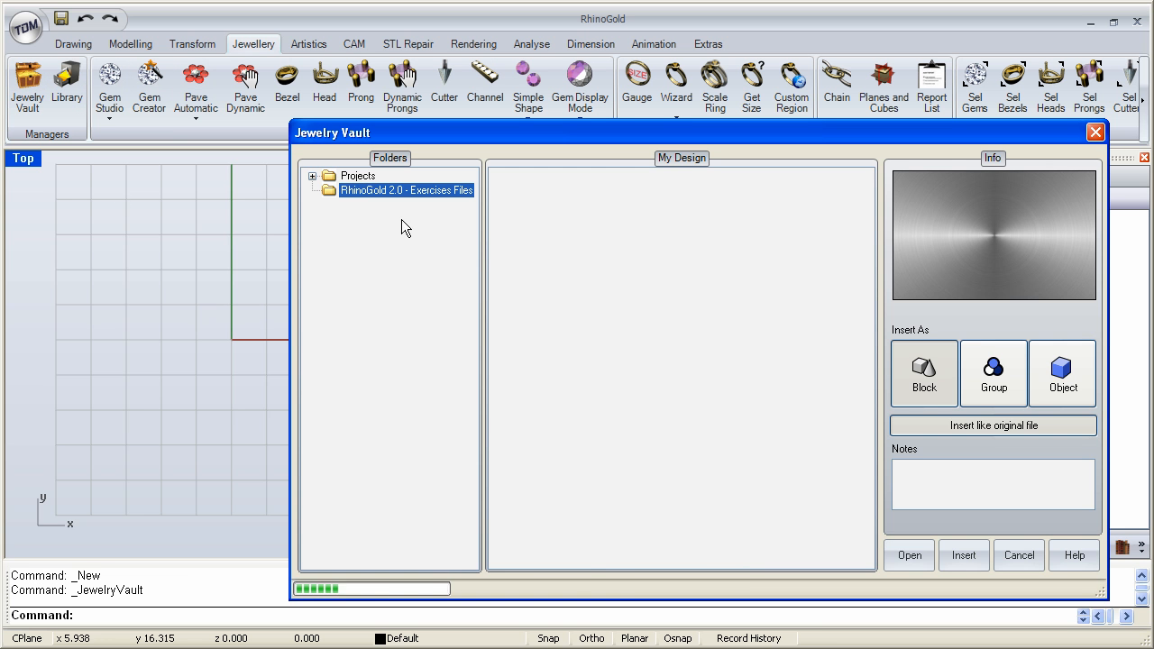
click(404, 190)
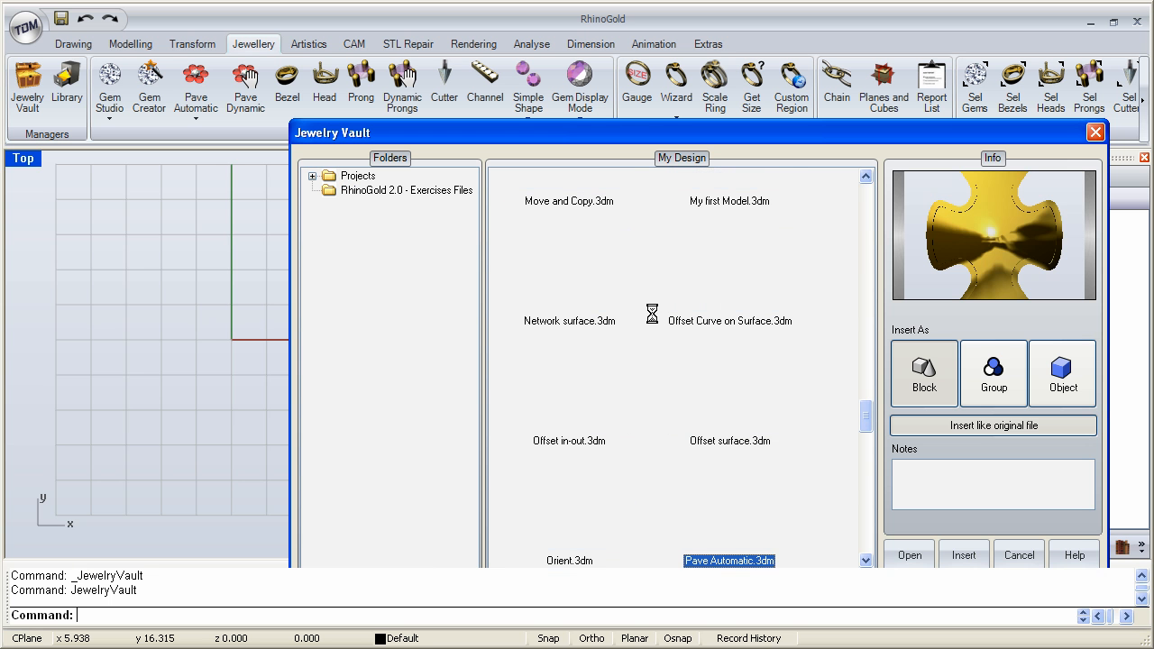
click(909, 556)
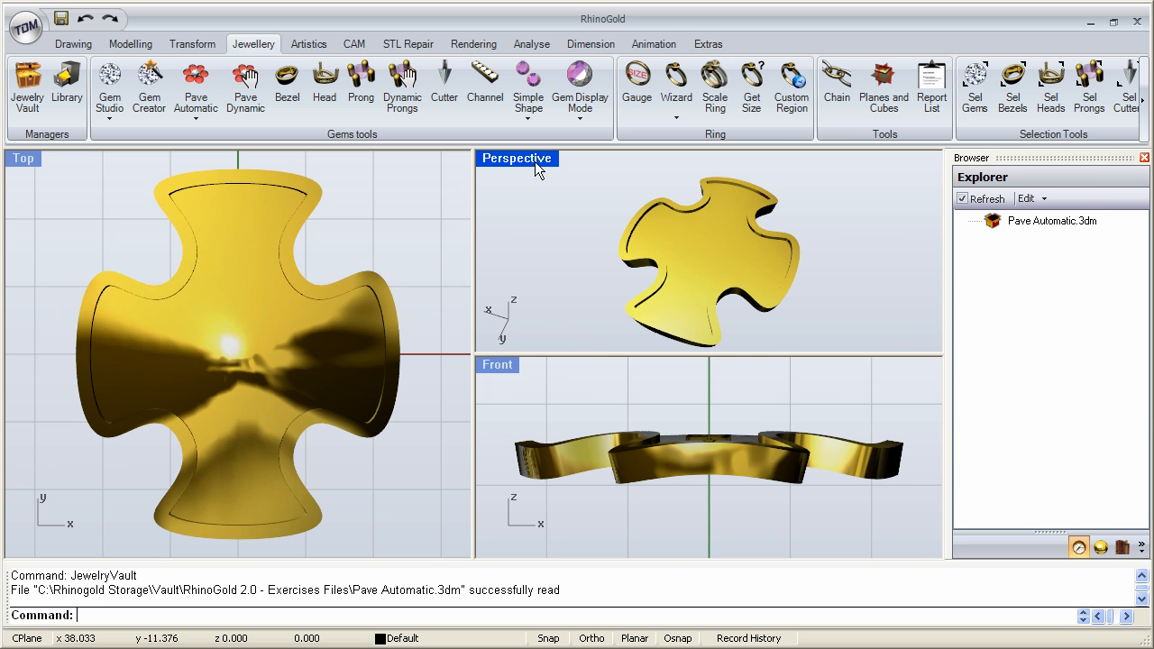
double_click(517, 158)
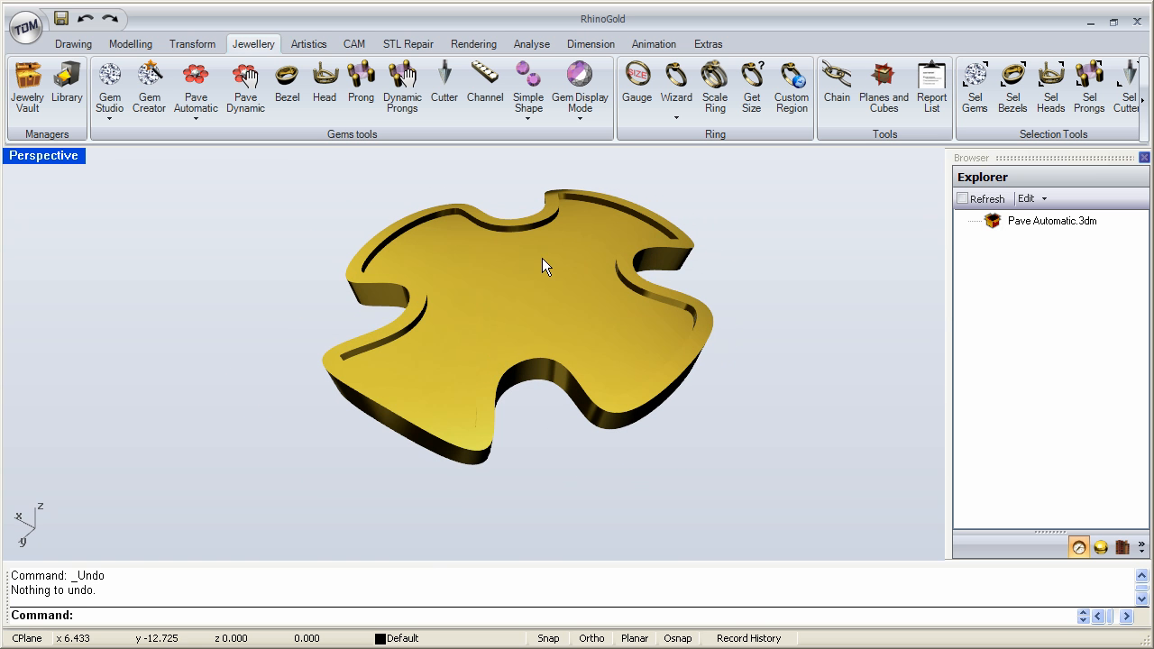
mouse_move(438, 300)
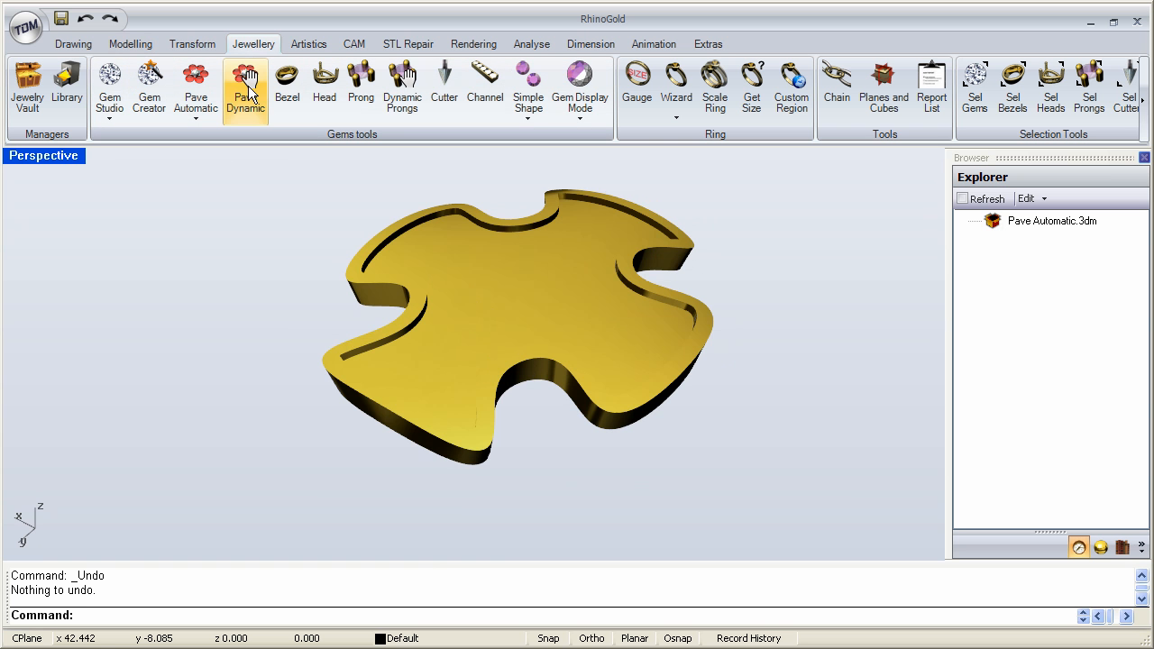
Start Pave Dynamic on the pendant surface with a 2.00 gem size
click(244, 85)
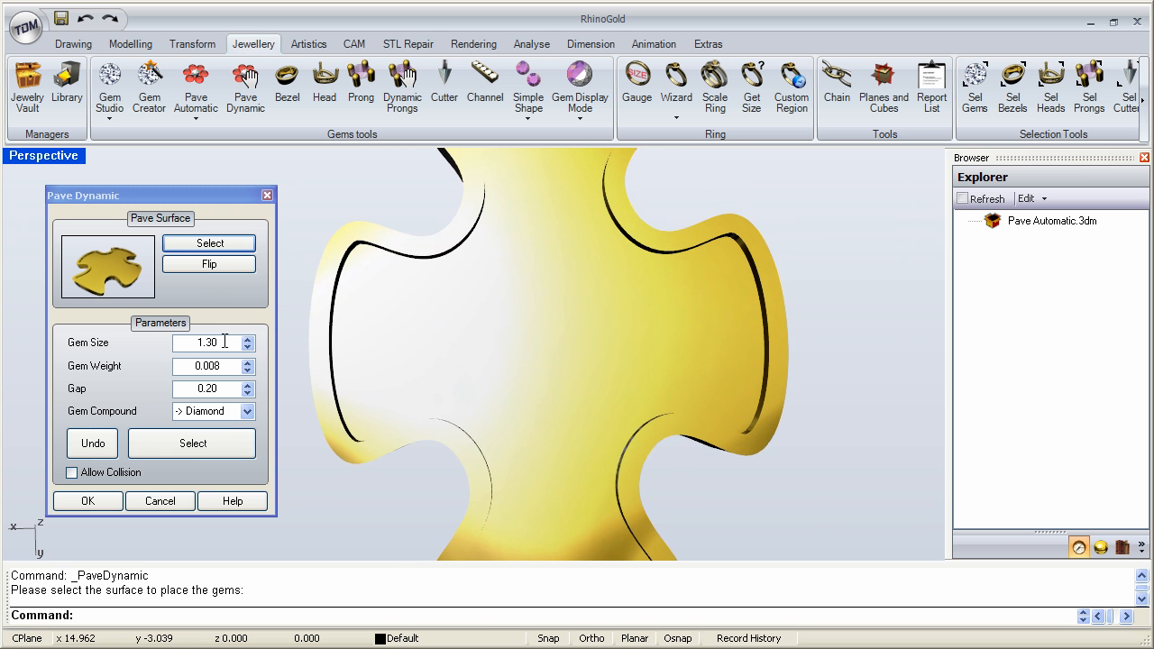
text(2)
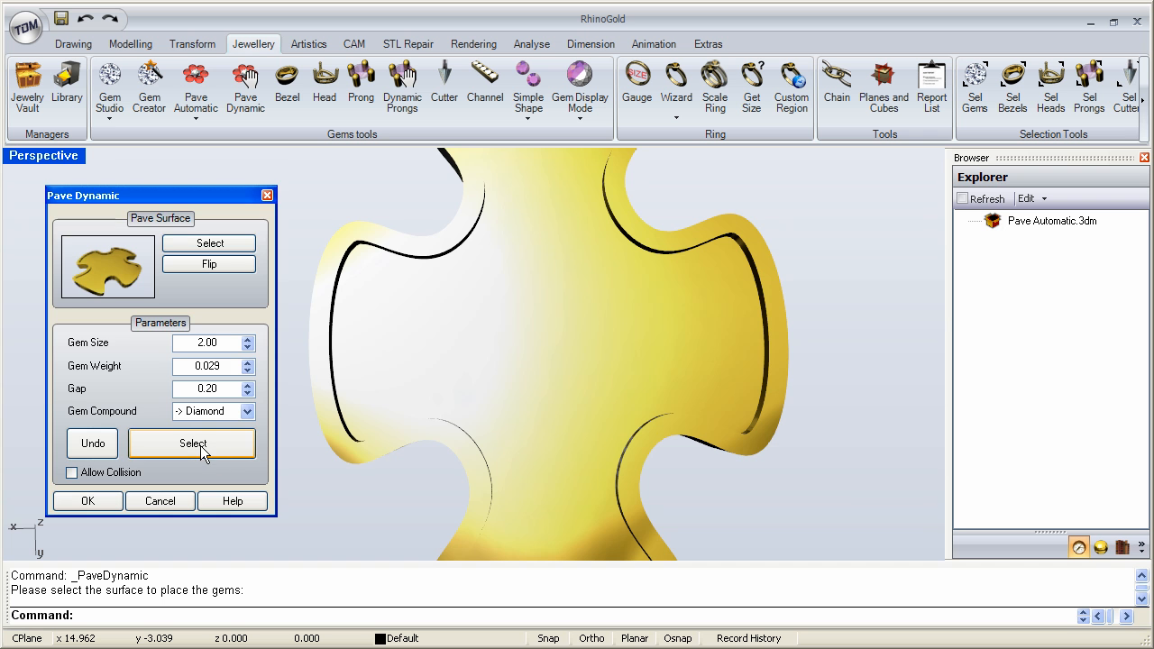
click(192, 442)
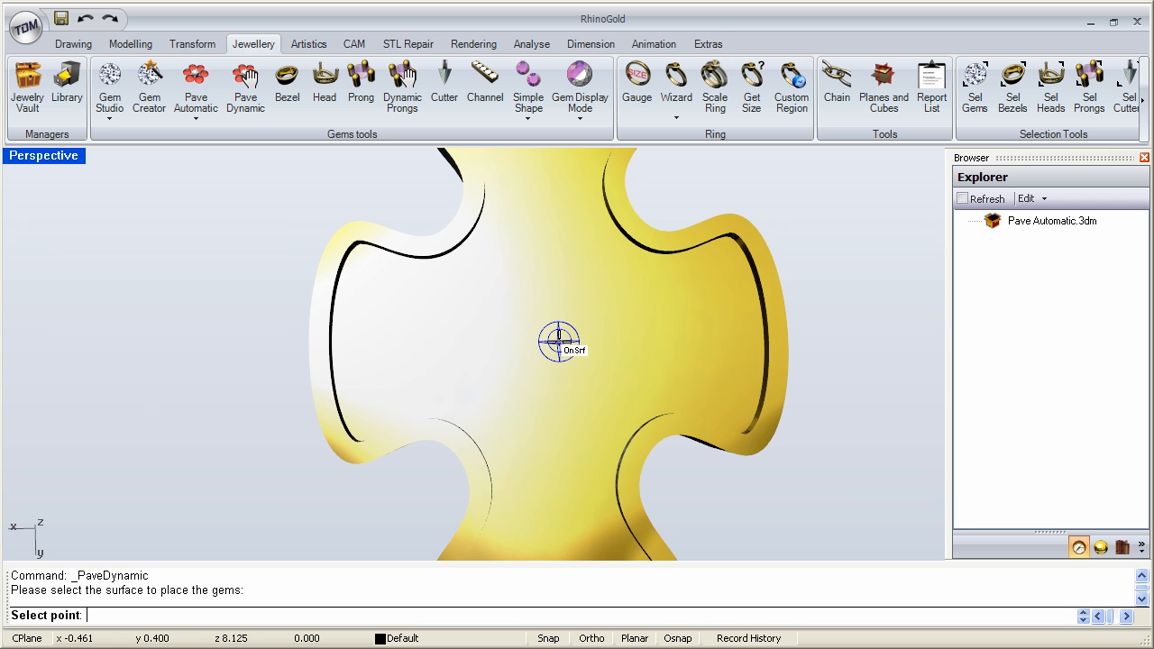
mouse_move(557, 341)
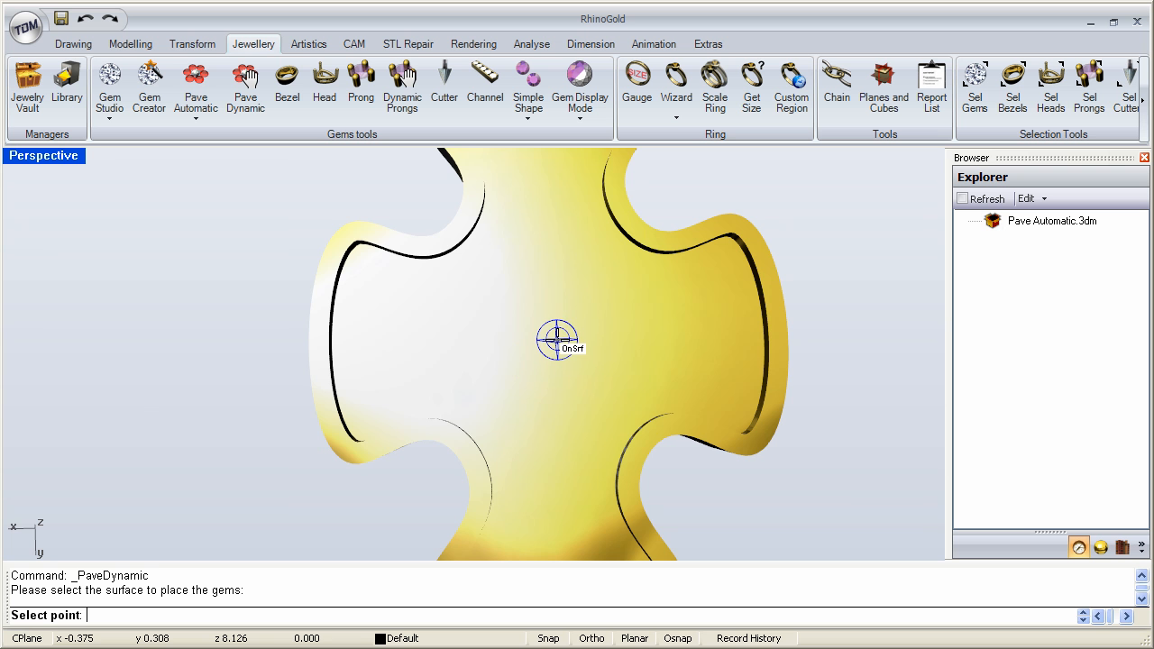
Place a 2.00 diamond at the cross centre and return to the Pave Dynamic dialog
click(558, 340)
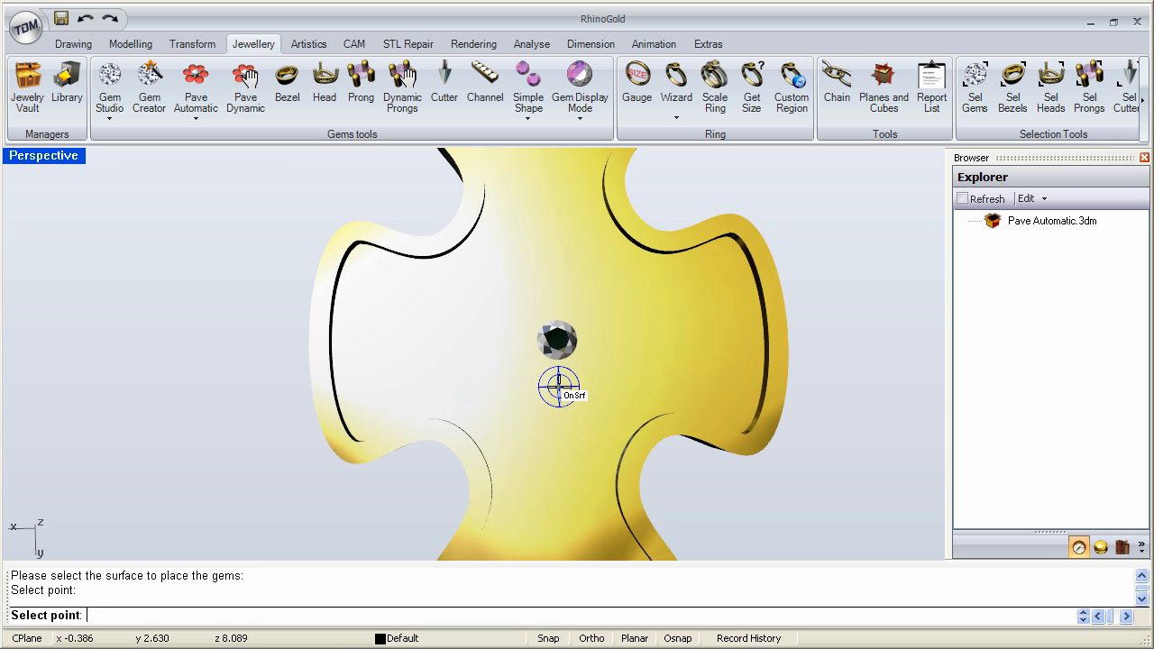
click(557, 387)
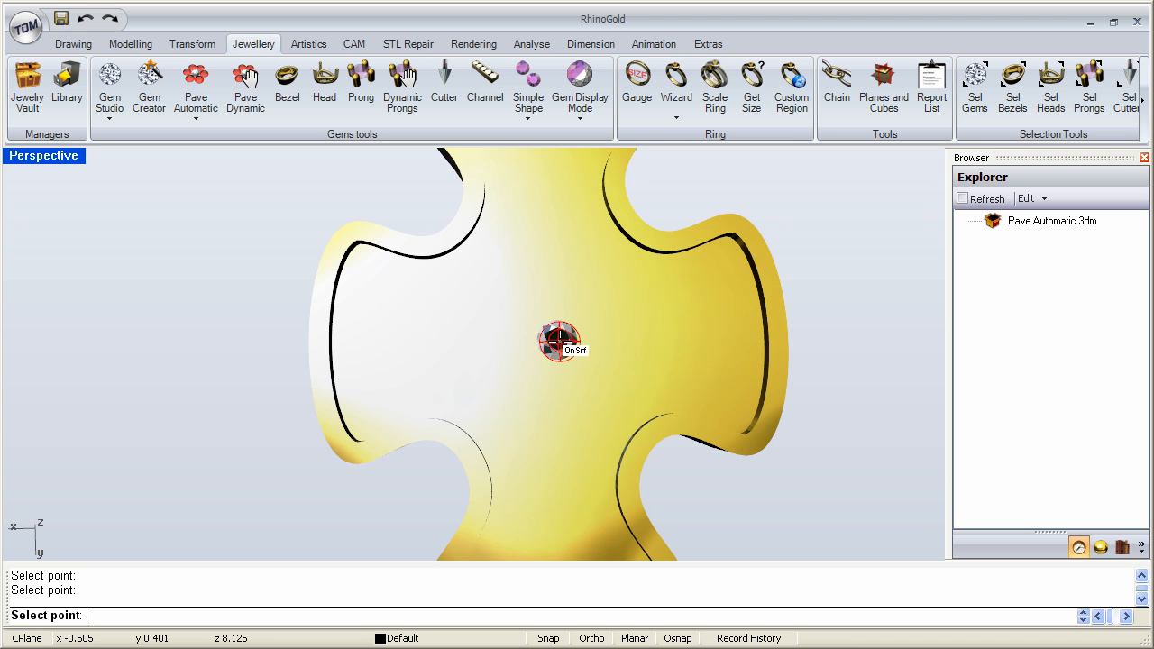
click(557, 341)
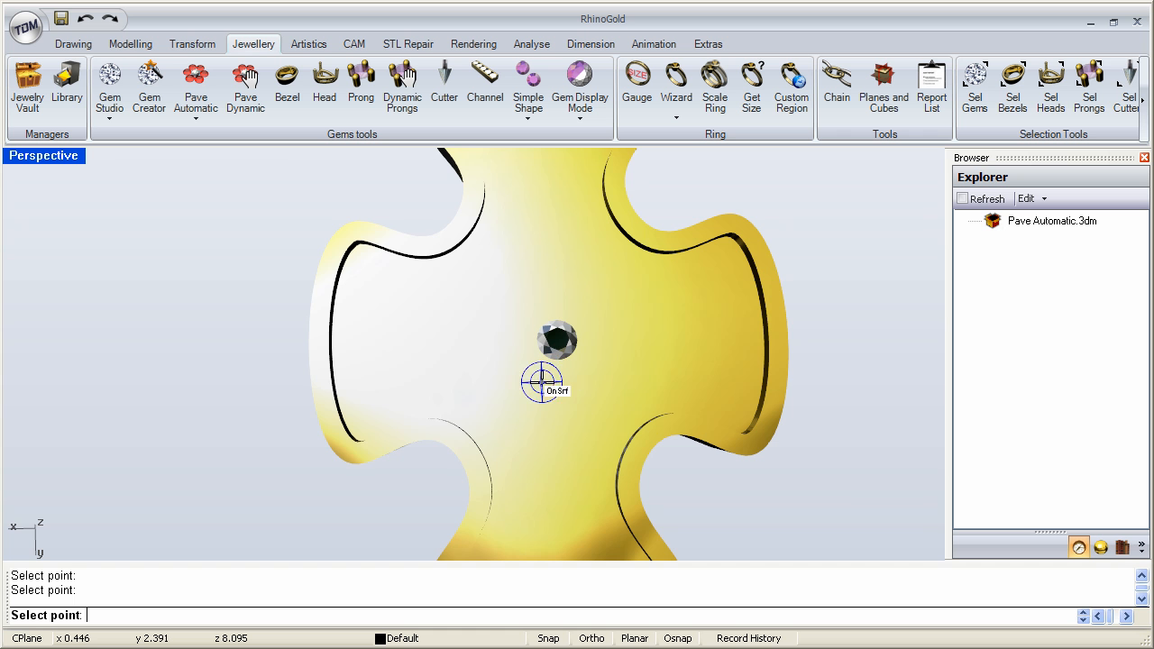
click(245, 87)
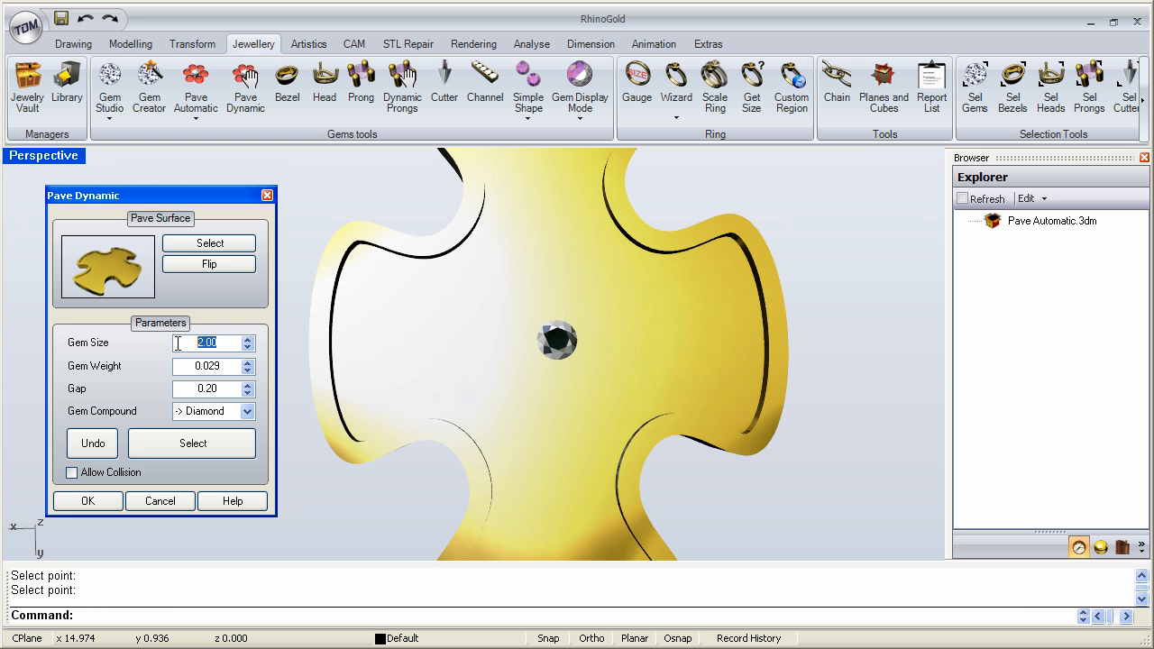
Change the gem size to 1.7 and start placing the surrounding diamonds
text(1.7)
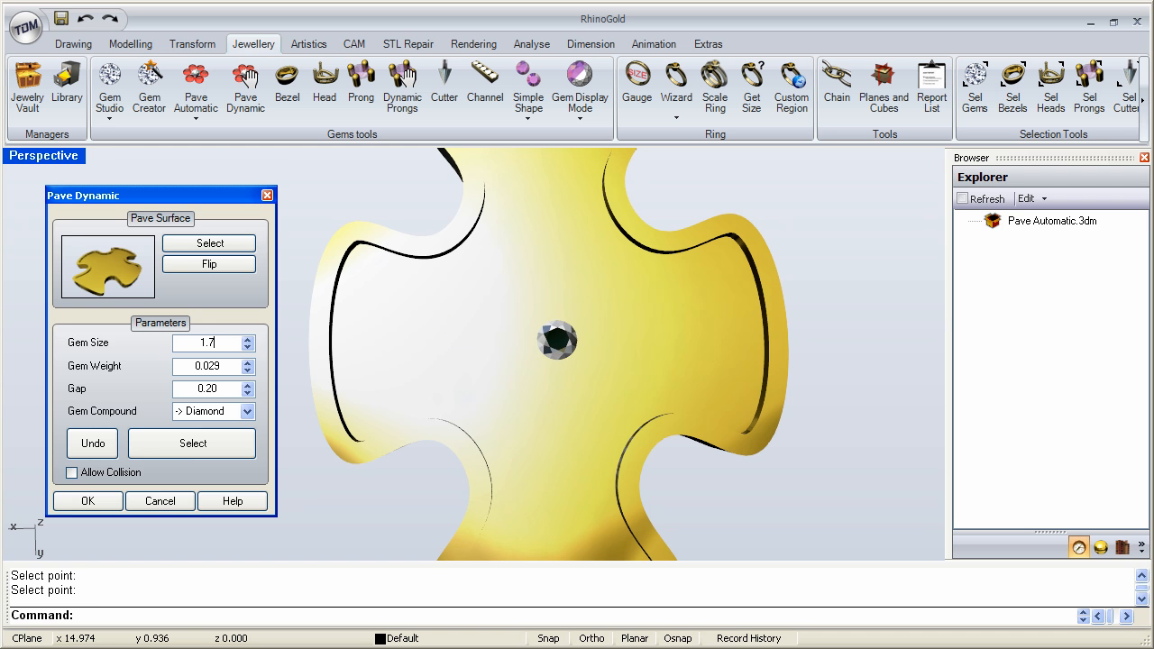
click(248, 370)
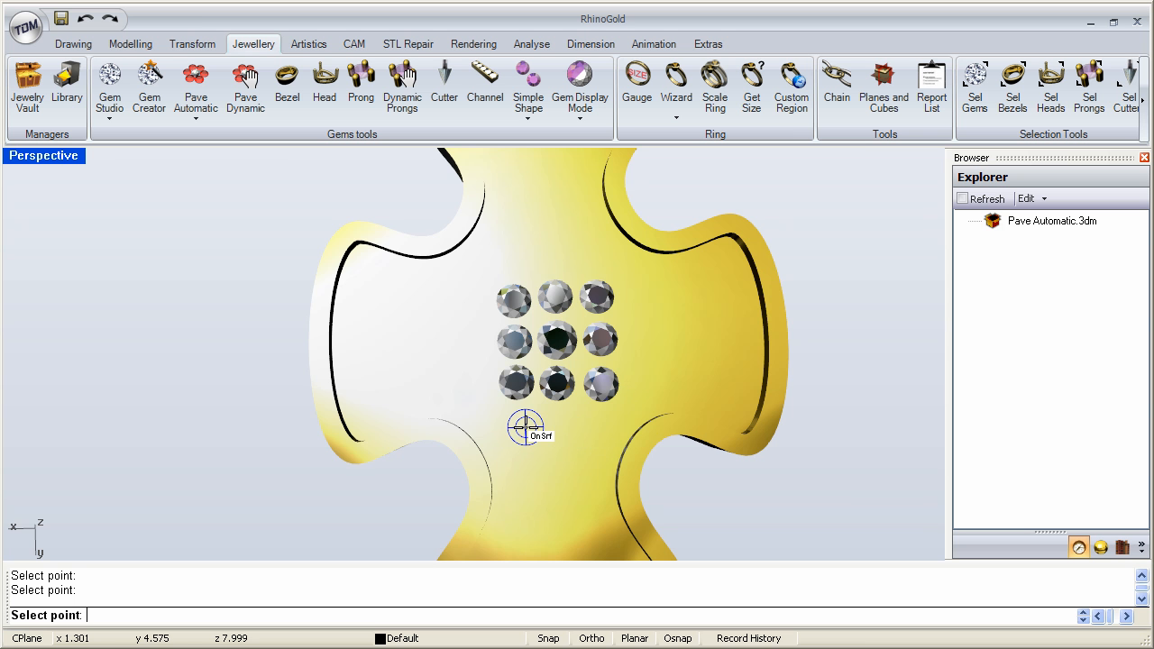
mouse_move(451, 351)
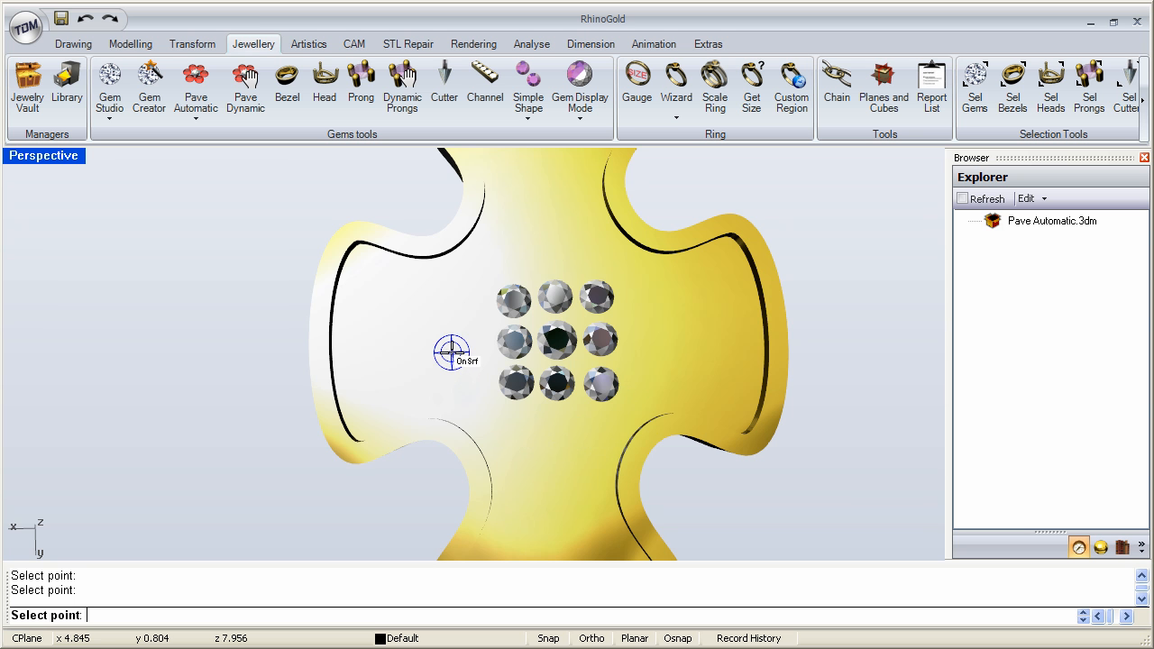
Add a diamond just below the lower-left of the three-by-three grid
click(246, 86)
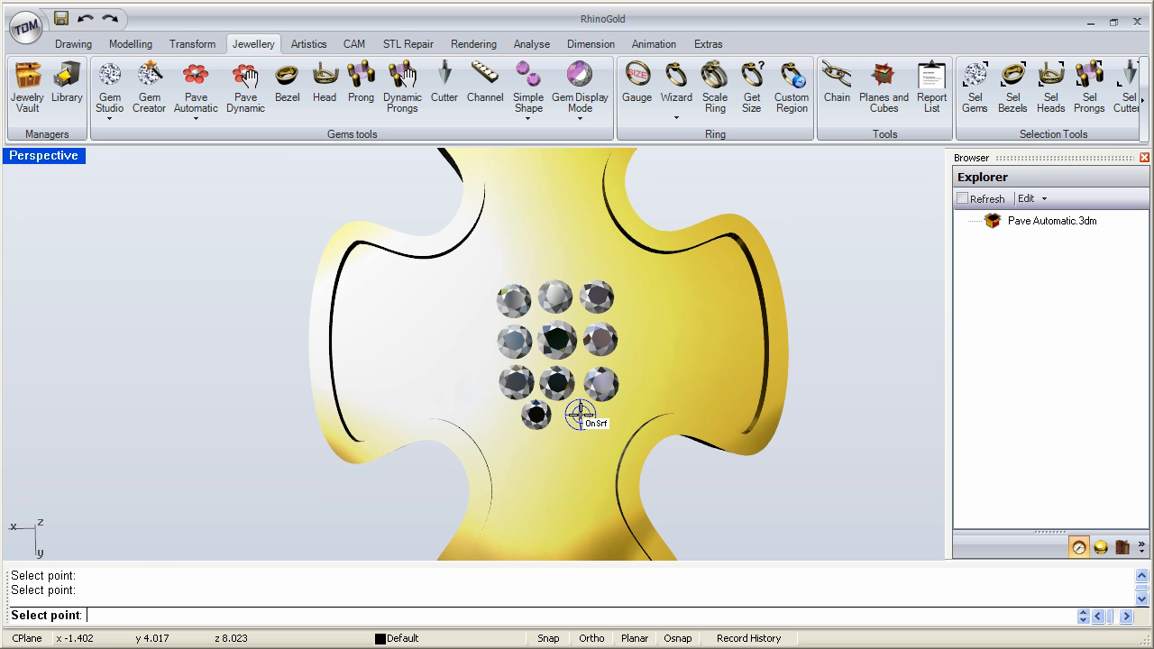
mouse_move(503, 415)
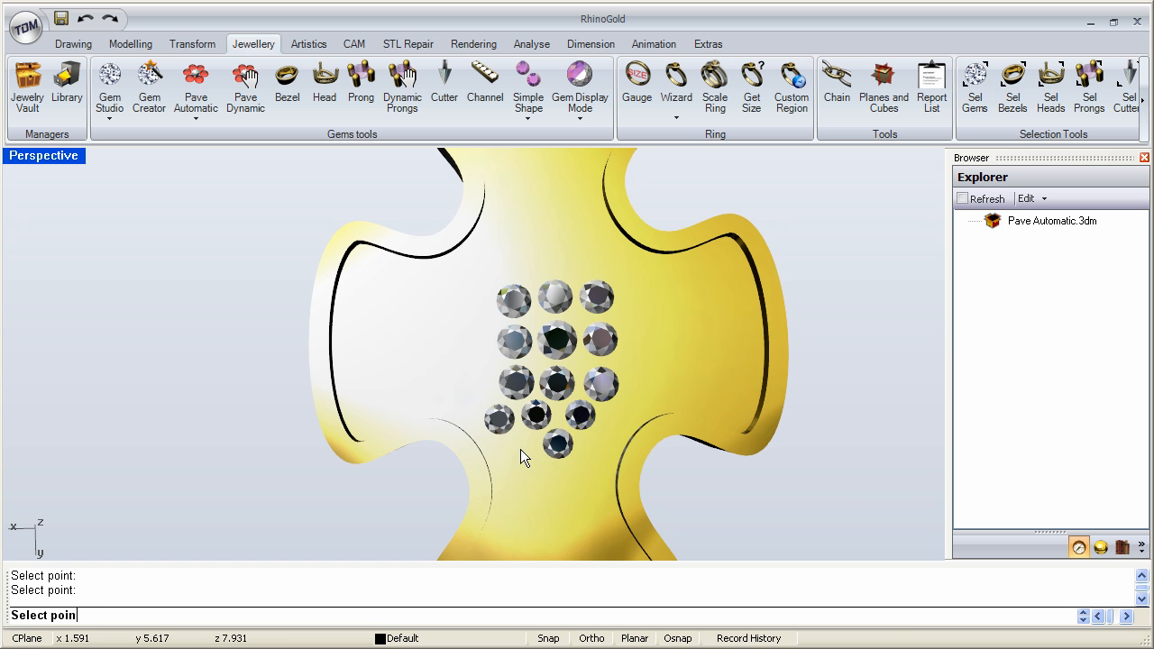
mouse_move(528, 446)
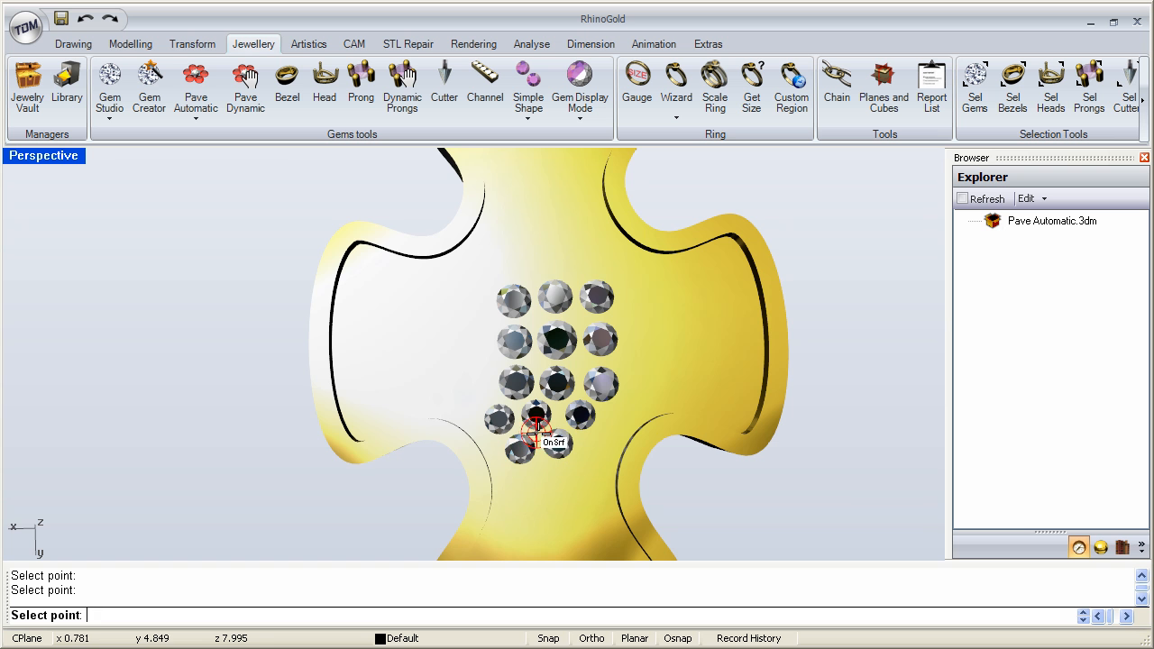
mouse_move(546, 478)
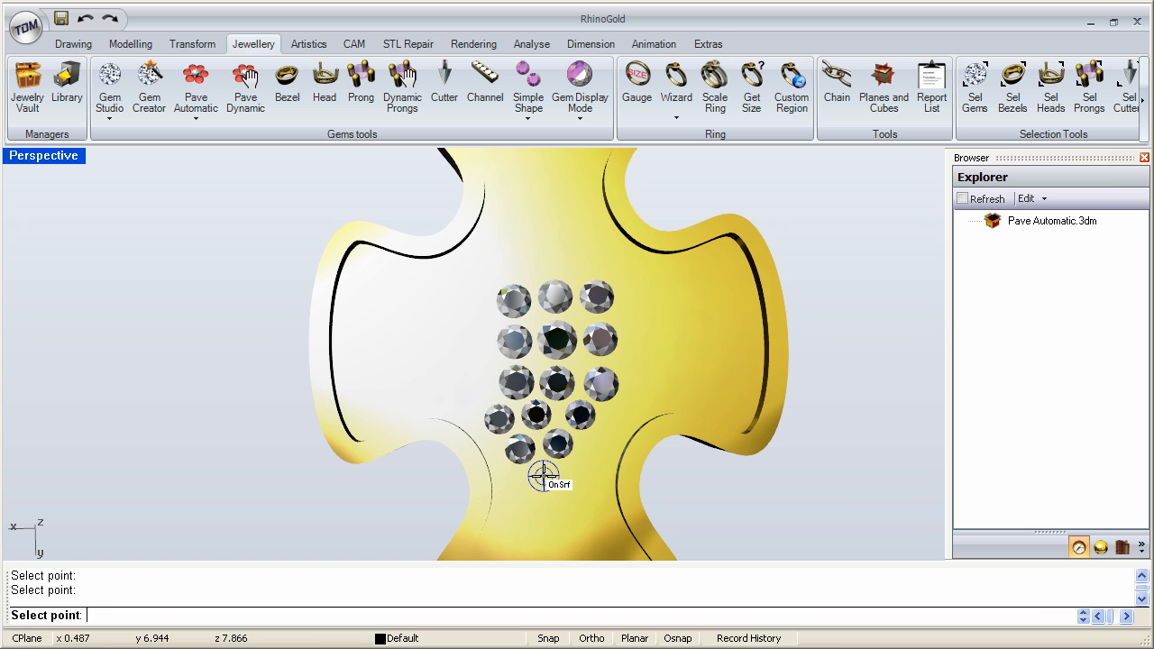
mouse_move(593, 444)
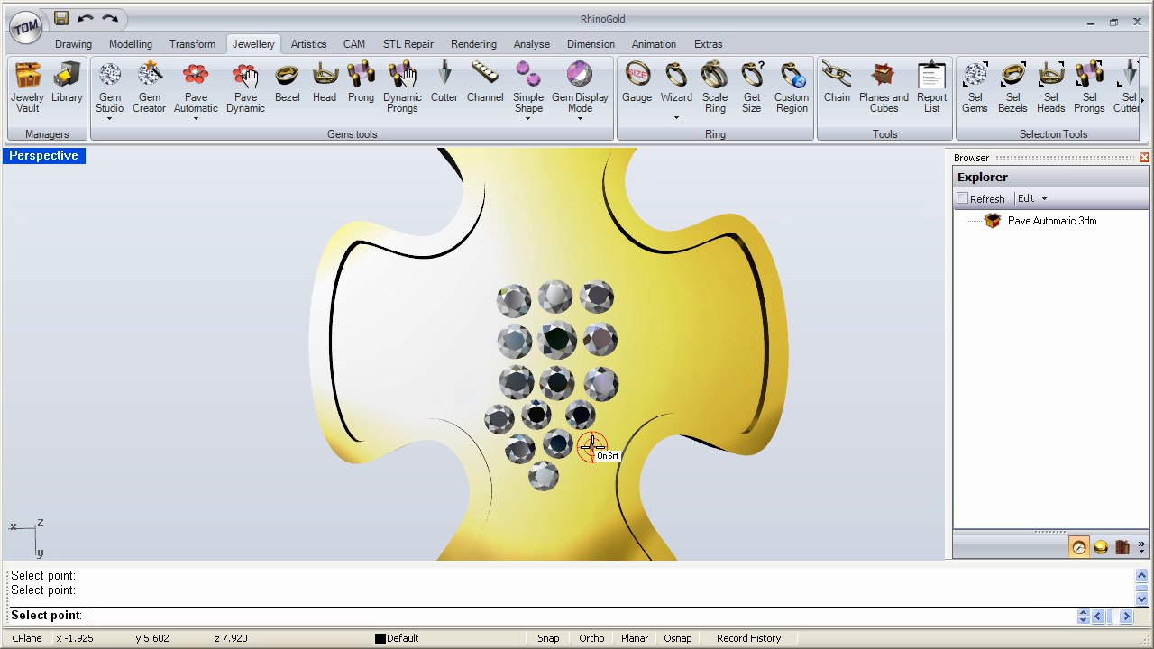
mouse_move(590, 446)
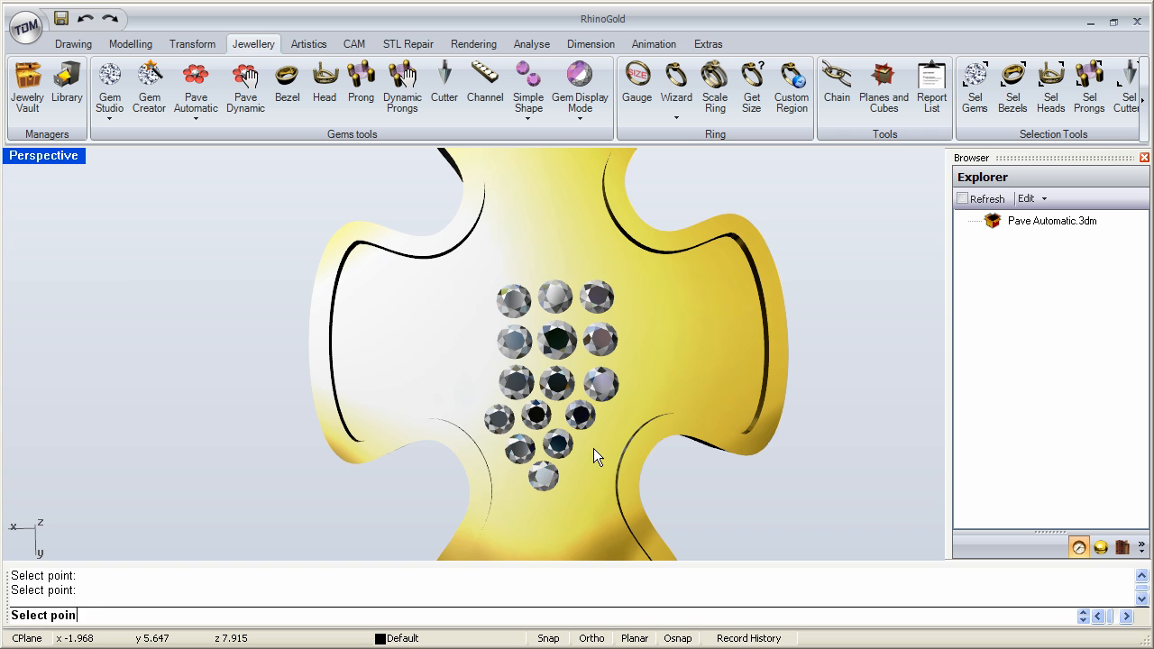
mouse_move(580, 478)
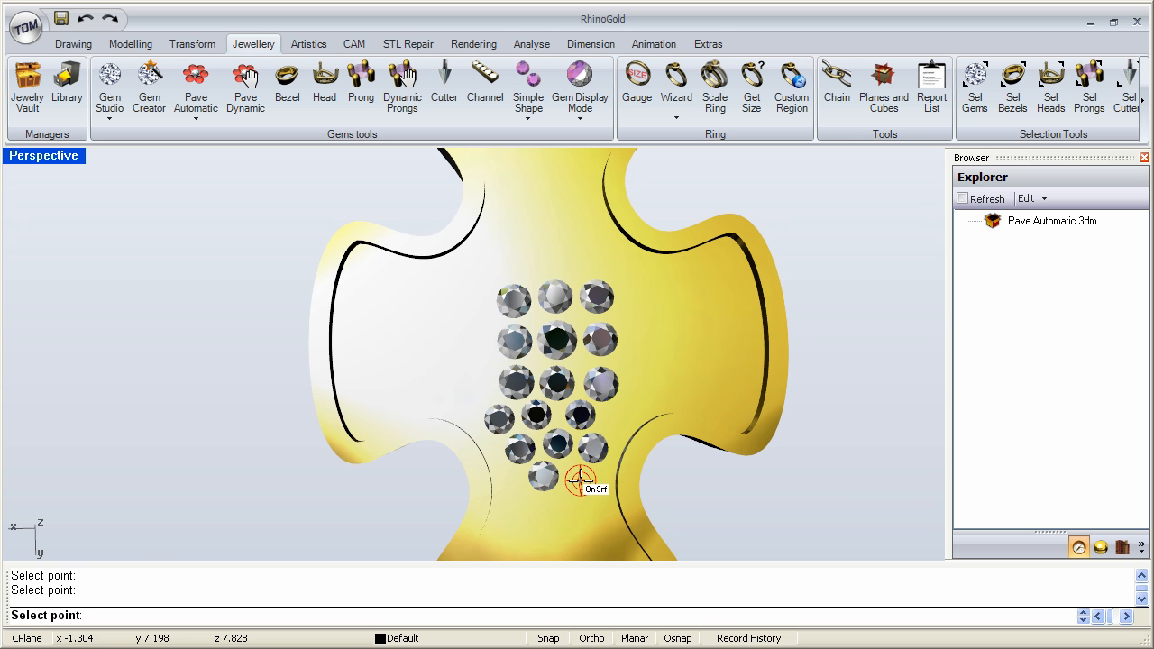
Enable Allow Collision, place overlapping 1.50 diamonds, and return to the settings
click(245, 85)
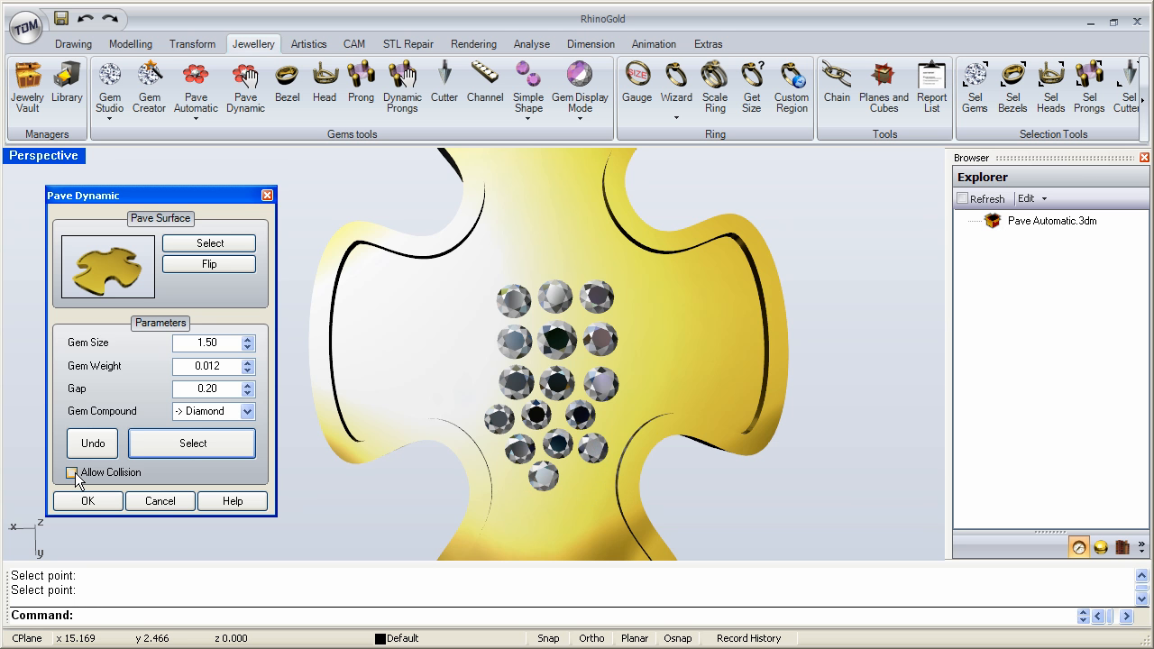
click(72, 472)
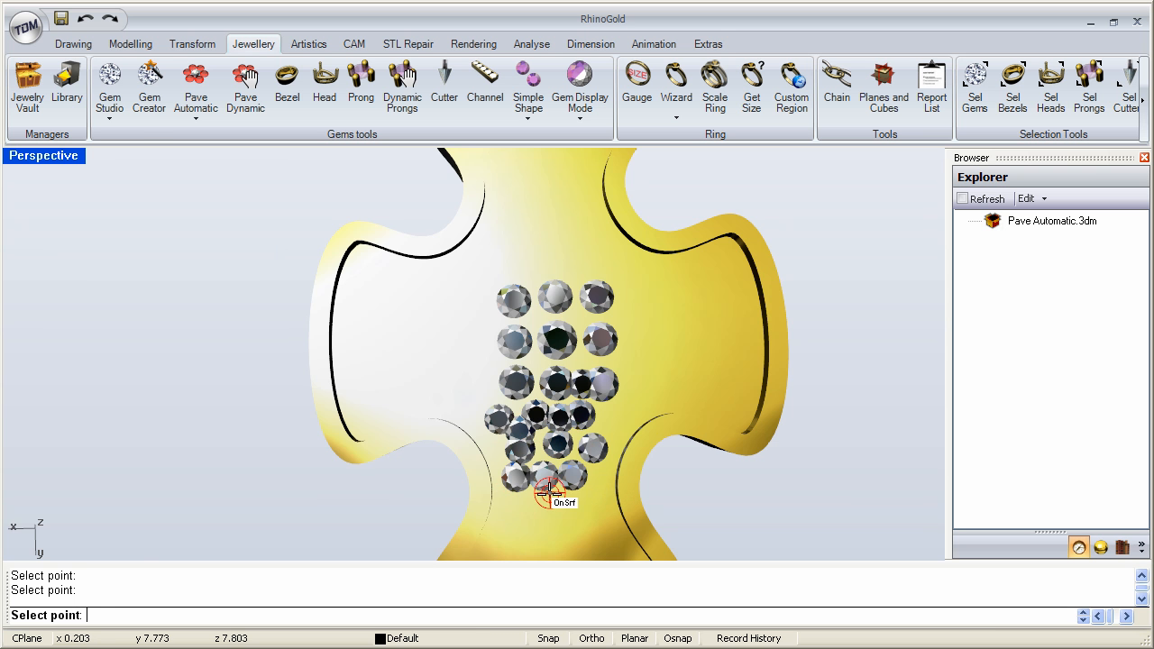
mouse_move(413, 374)
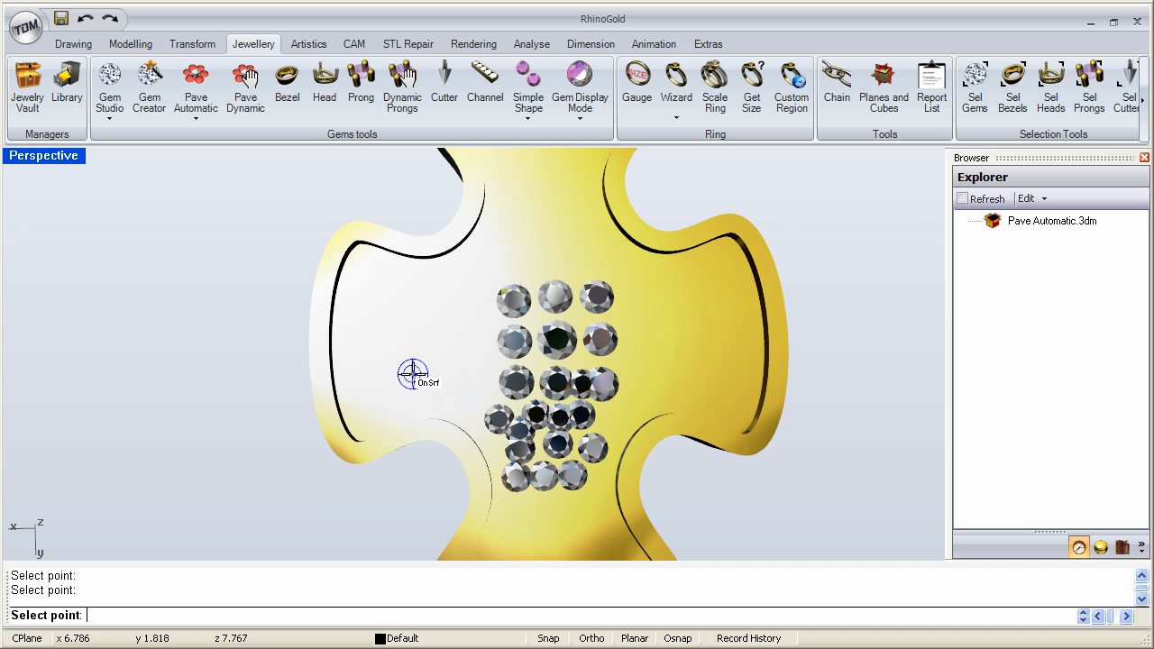
click(245, 88)
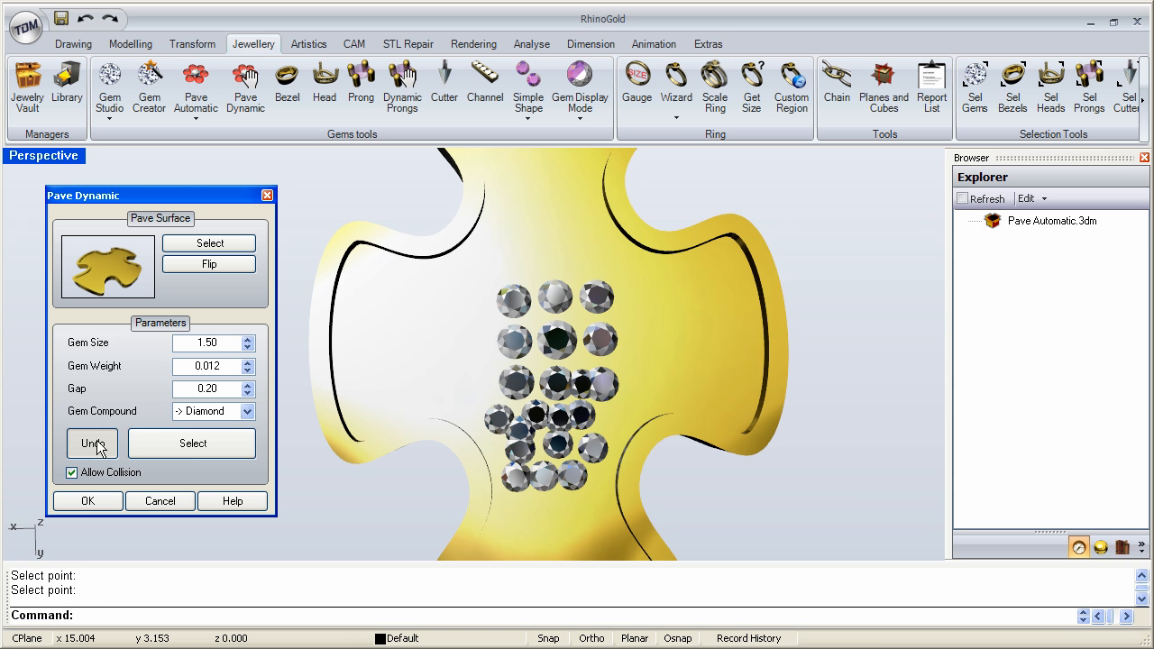
Undo the overlapping diamonds from the Pave Dynamic dialog
click(91, 443)
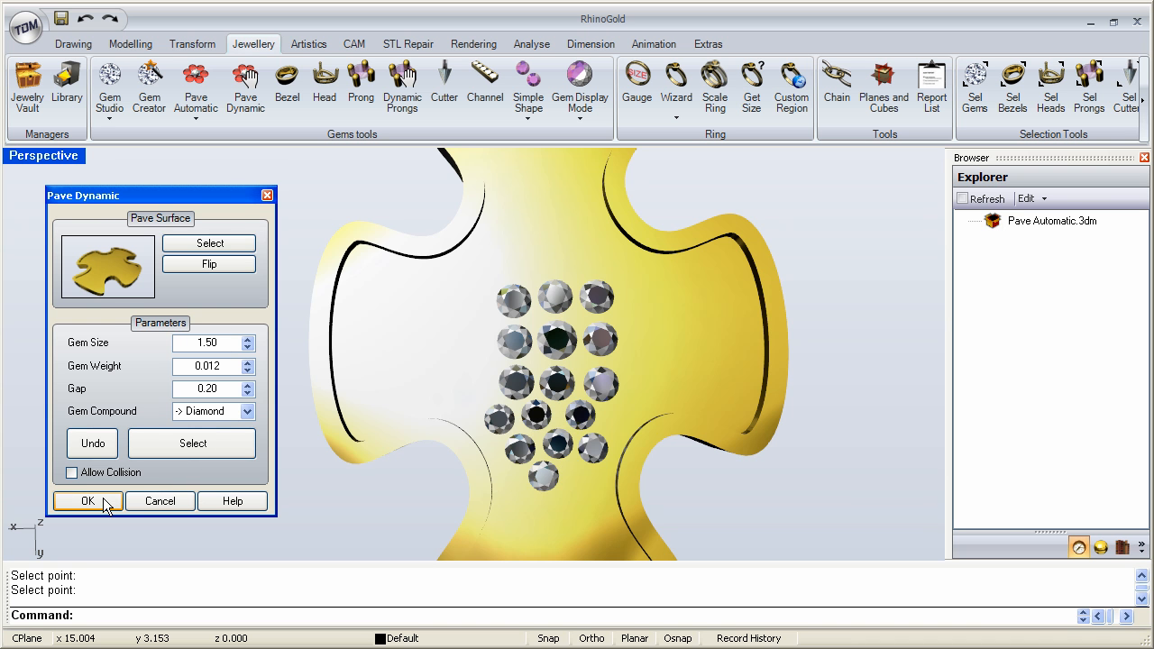
Finish Pave Dynamic, then delete all sixteen trial diamonds from the pendant
click(87, 500)
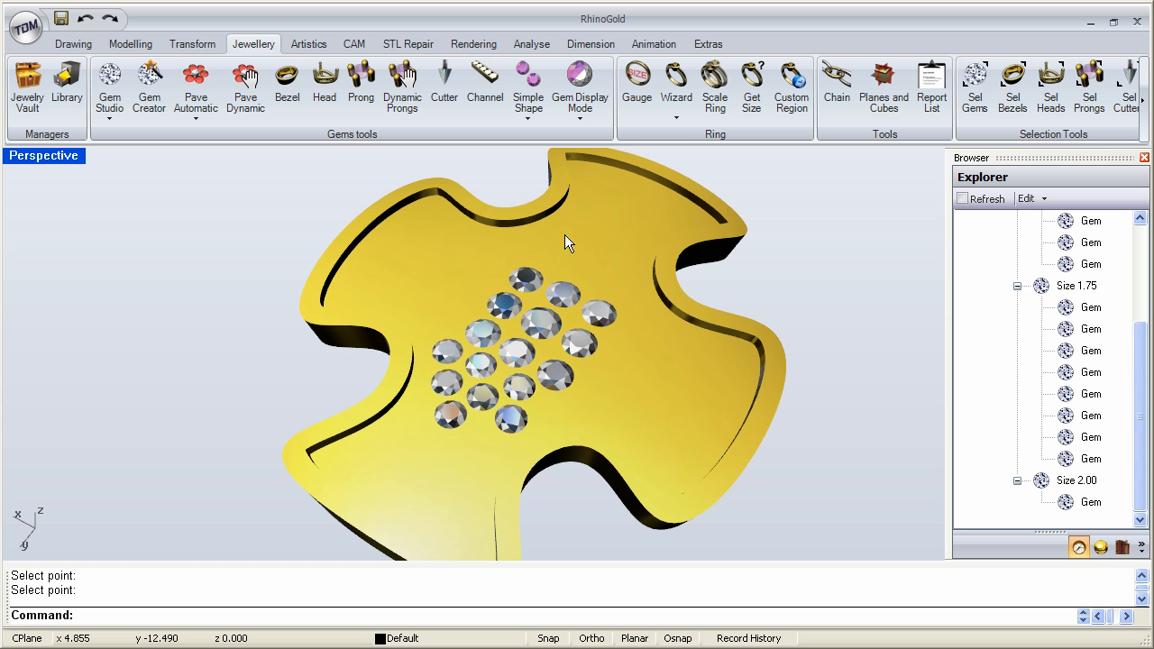
drag(568, 242, 595, 417)
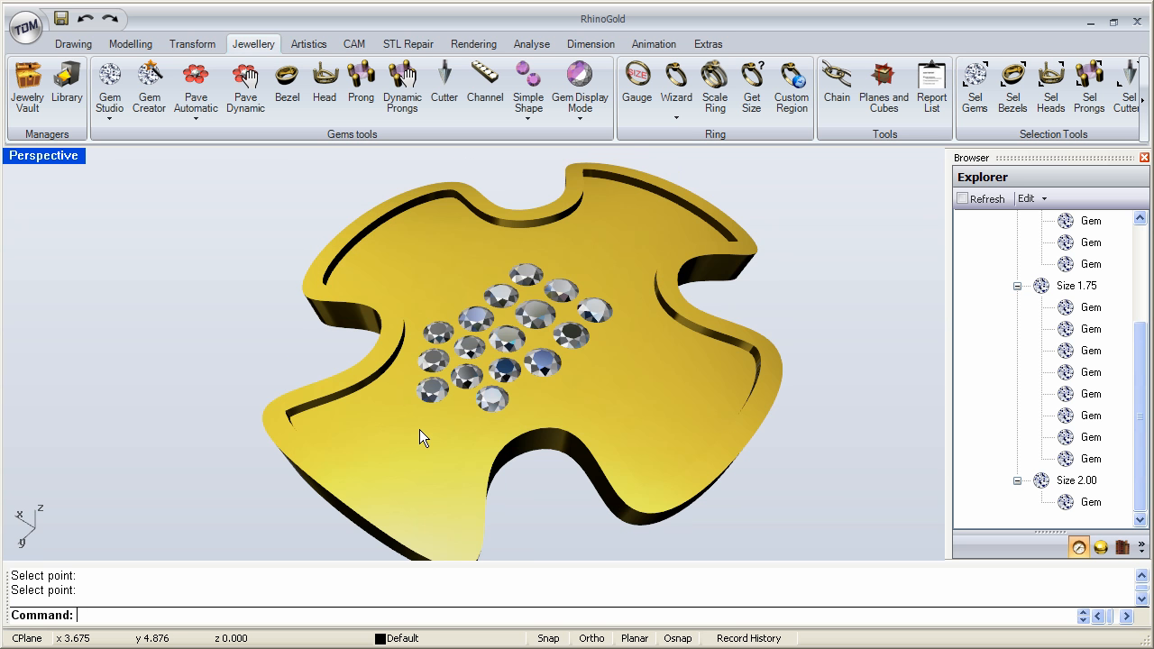
mouse_move(286, 230)
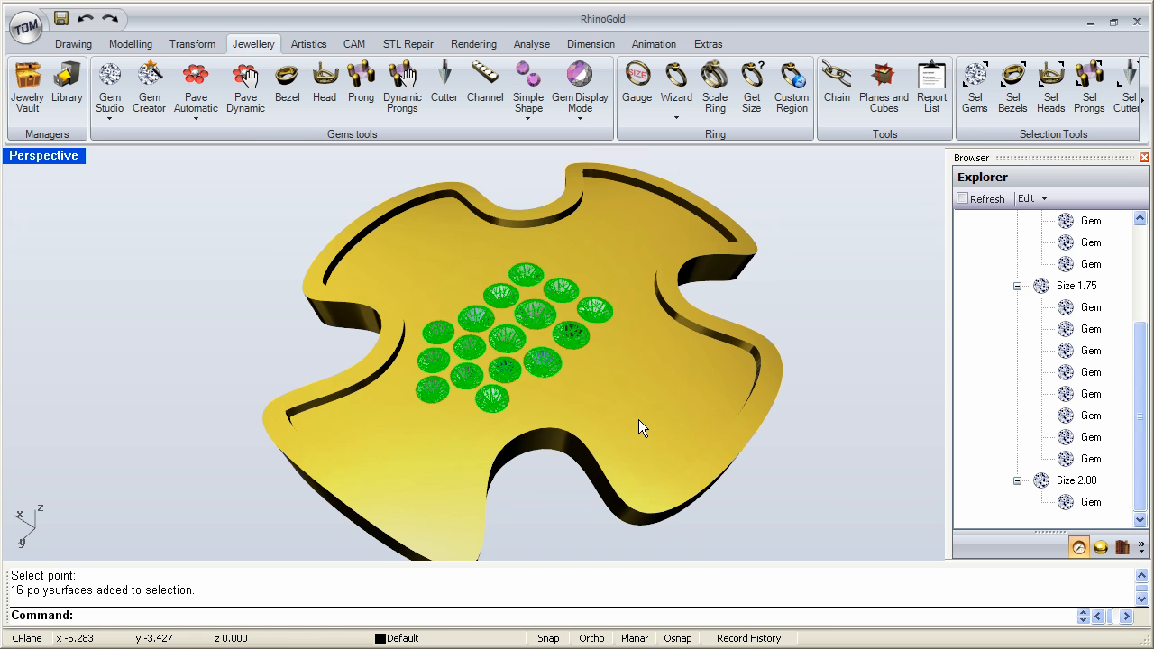
key(Delete)
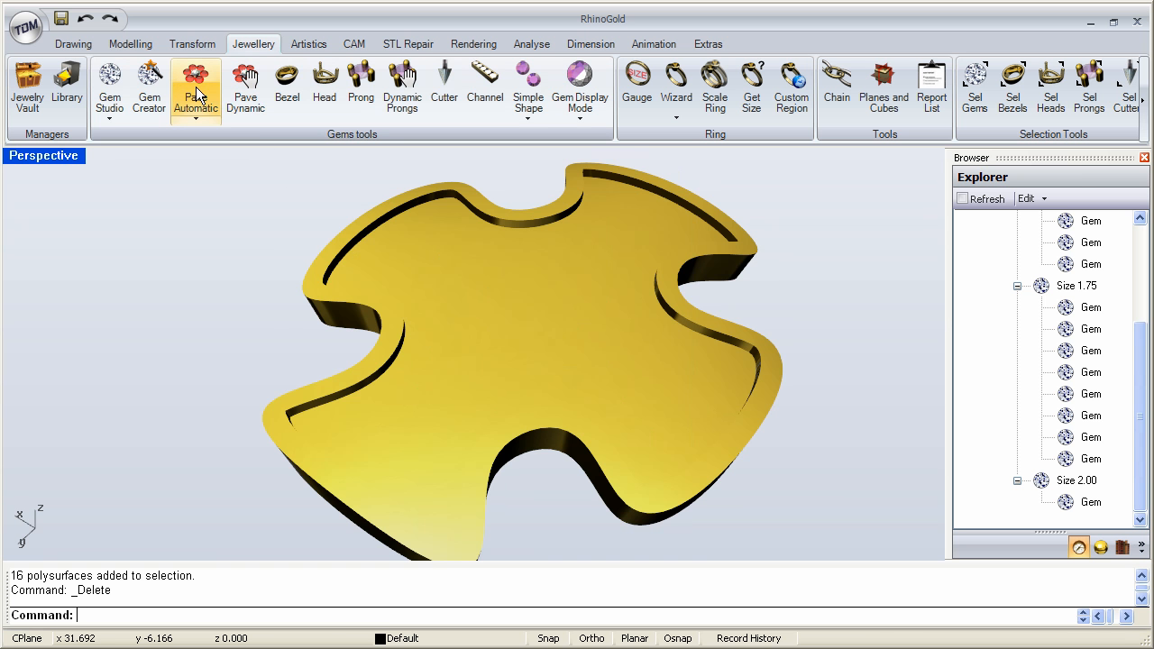
Auto-pave the pendant with 1.75 gems, 0.30 gap, keeping gap distance to boundaries
click(195, 86)
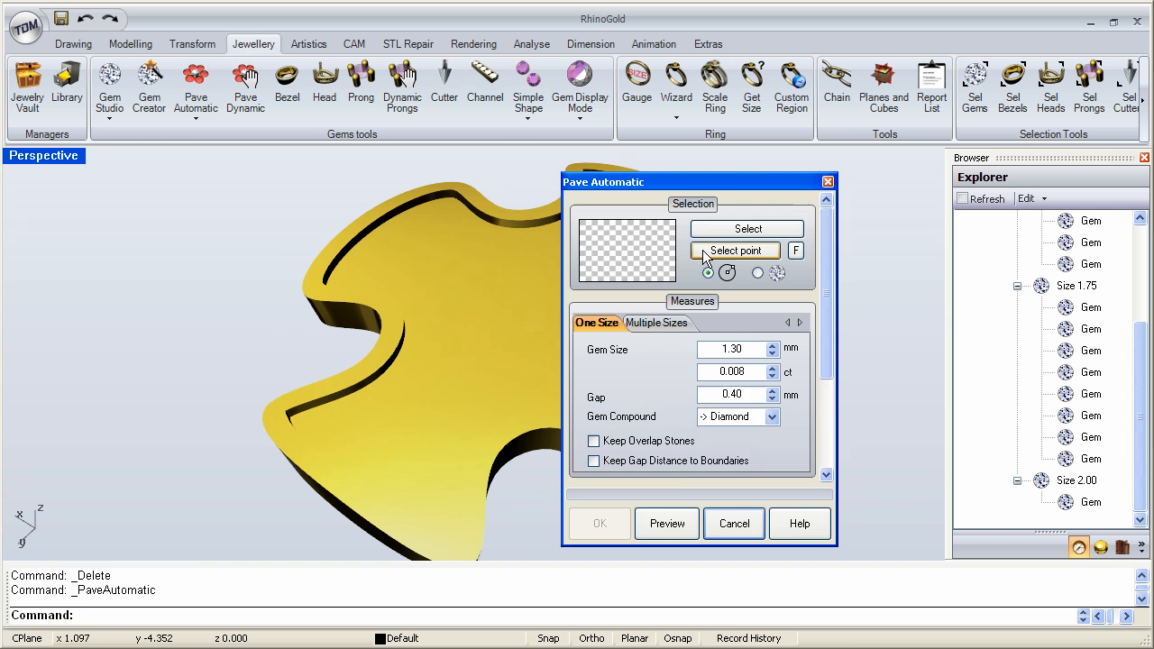
click(735, 250)
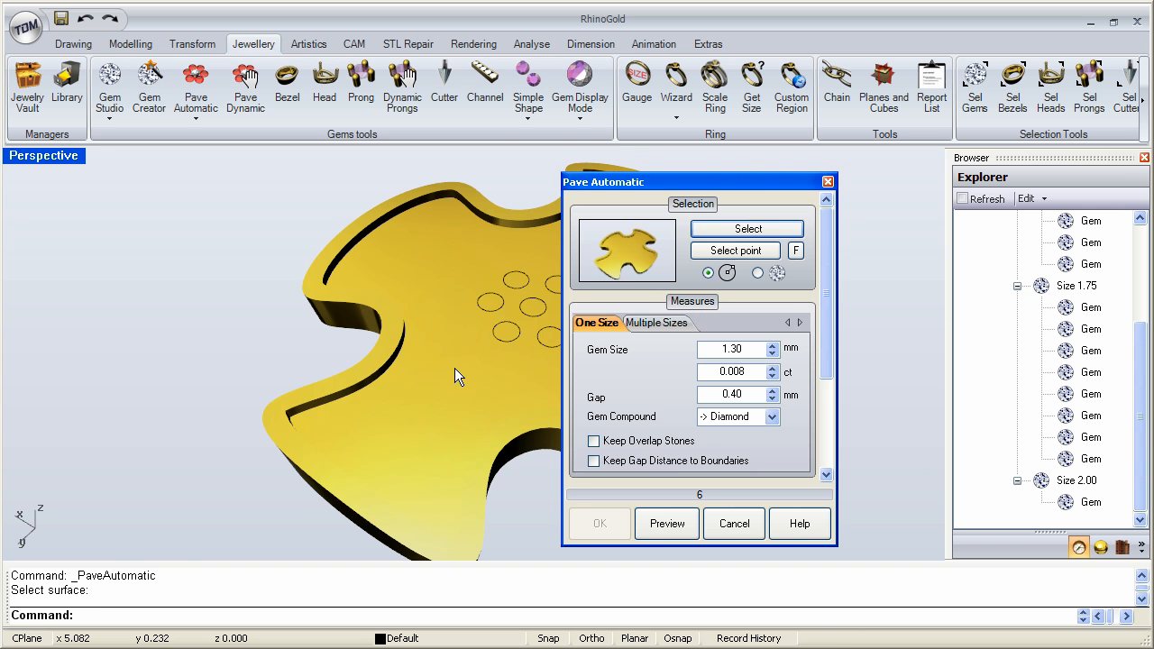
drag(699, 181, 257, 181)
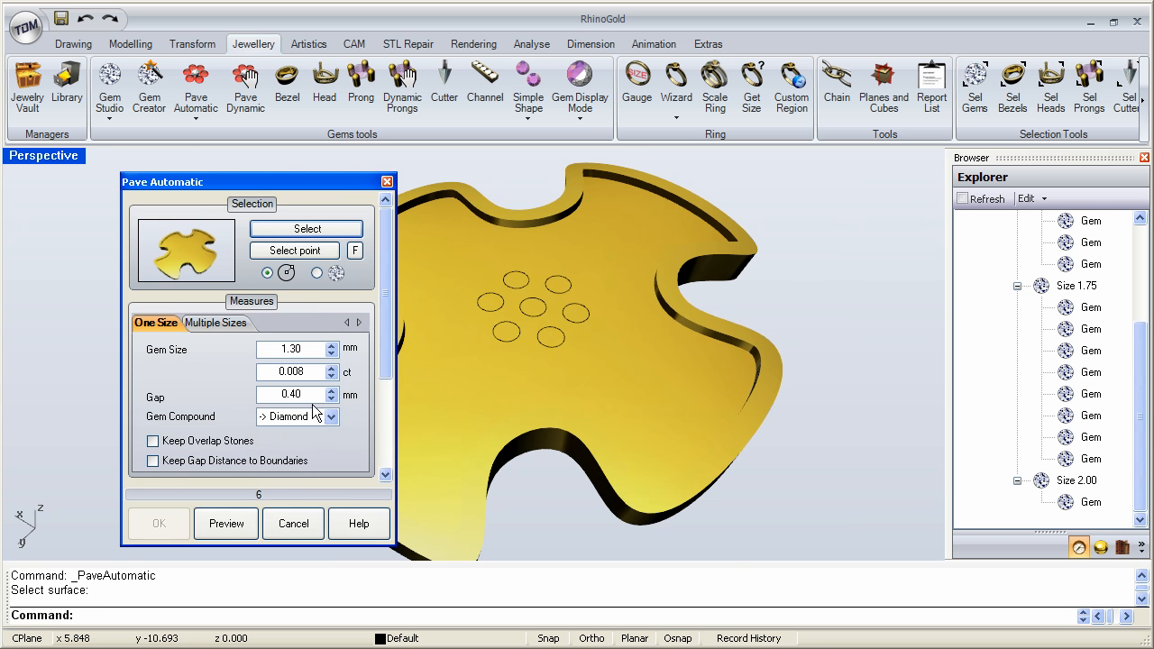
click(290, 395)
text(0.3)
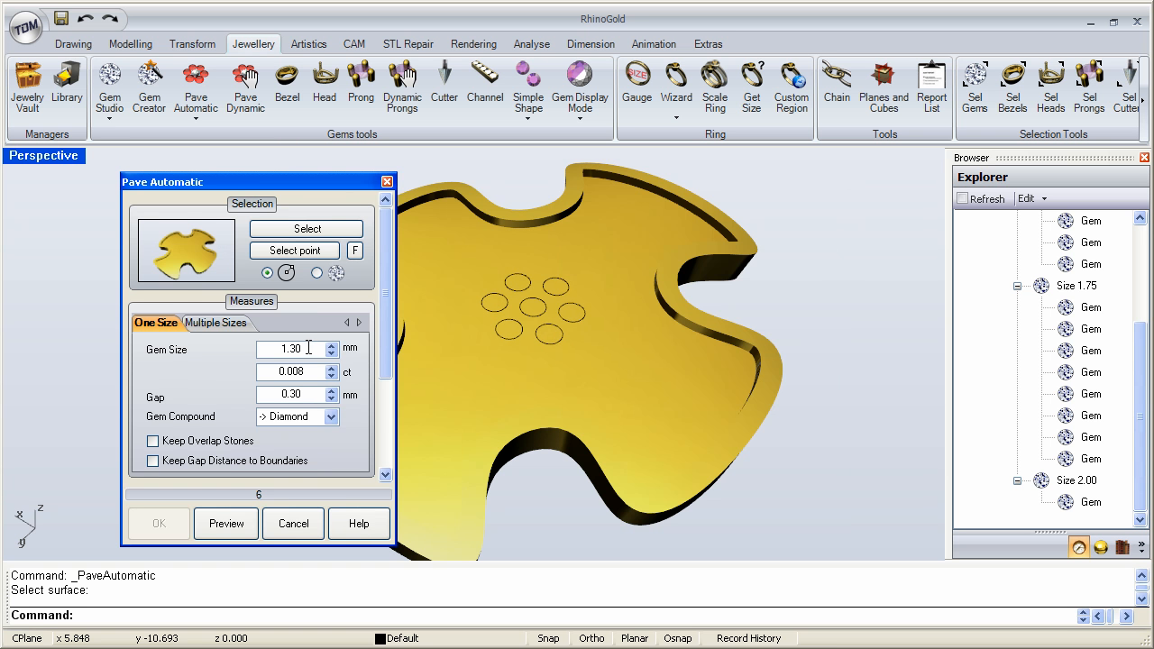
click(291, 349)
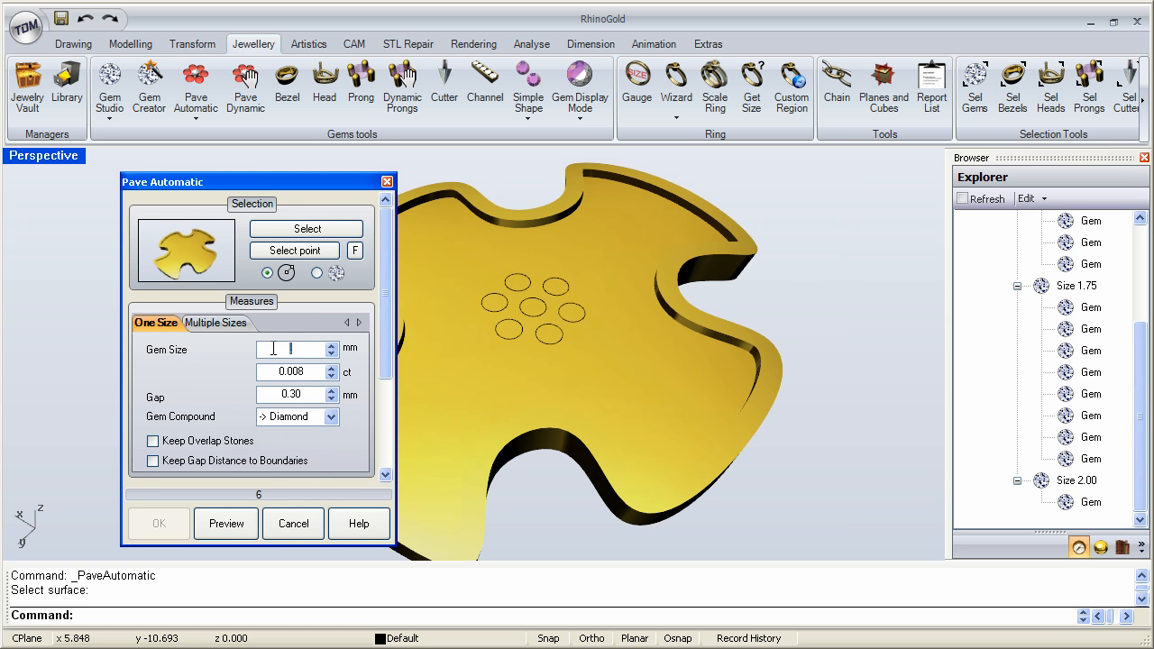
text(1.75)
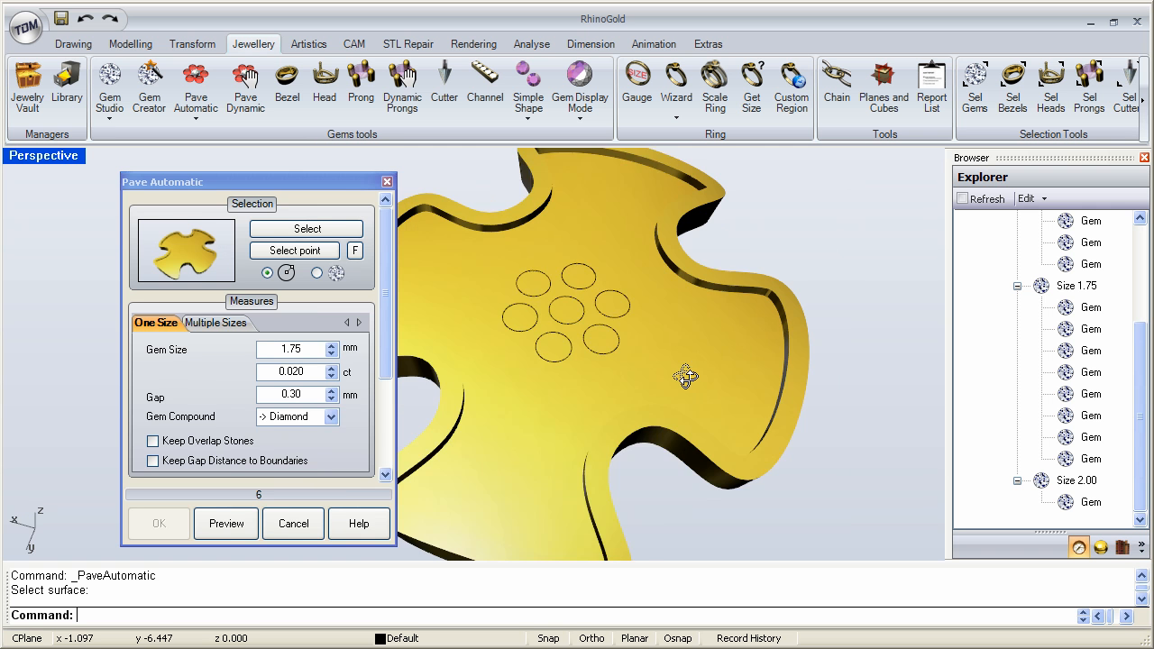
click(225, 523)
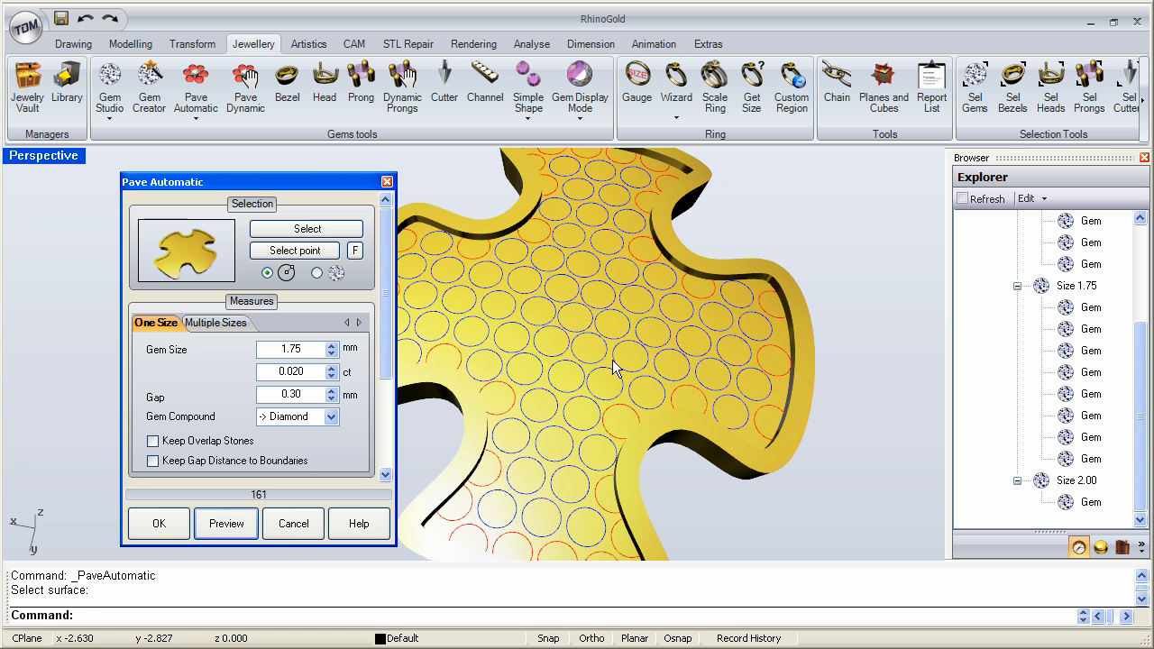
mouse_move(587, 359)
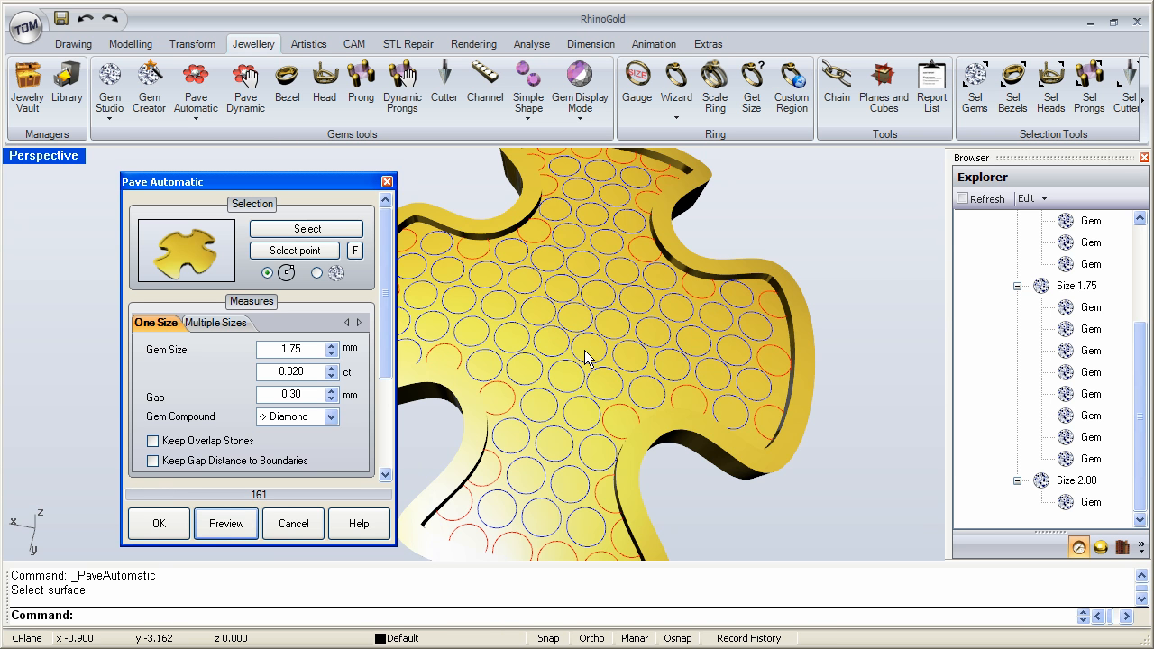
click(153, 461)
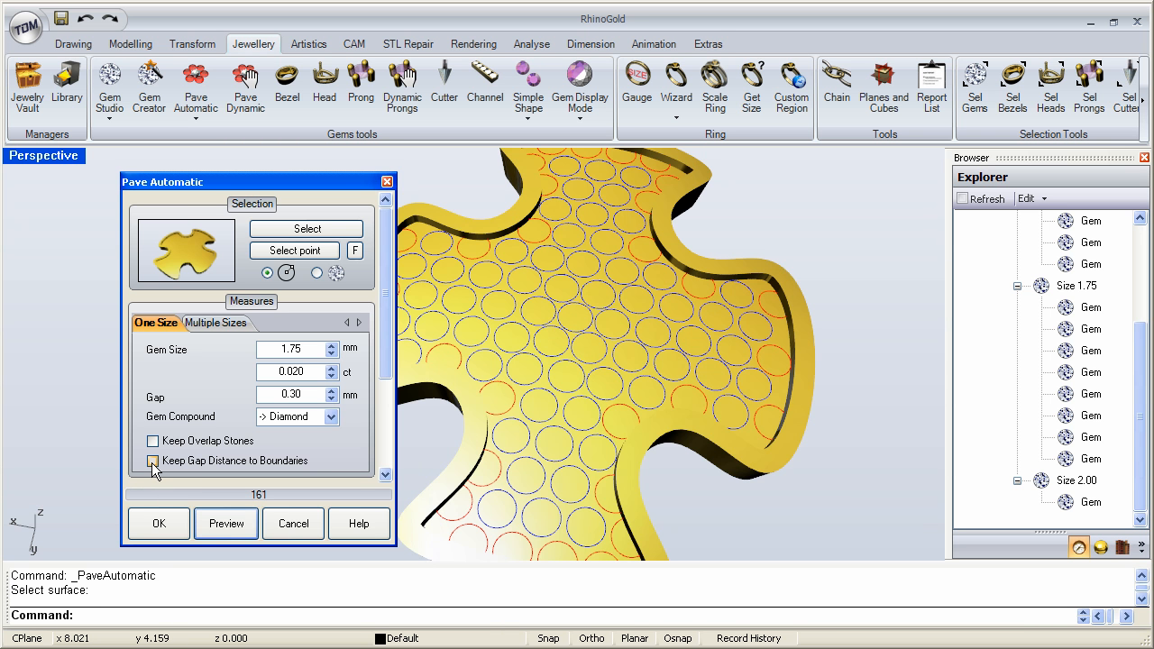
click(153, 461)
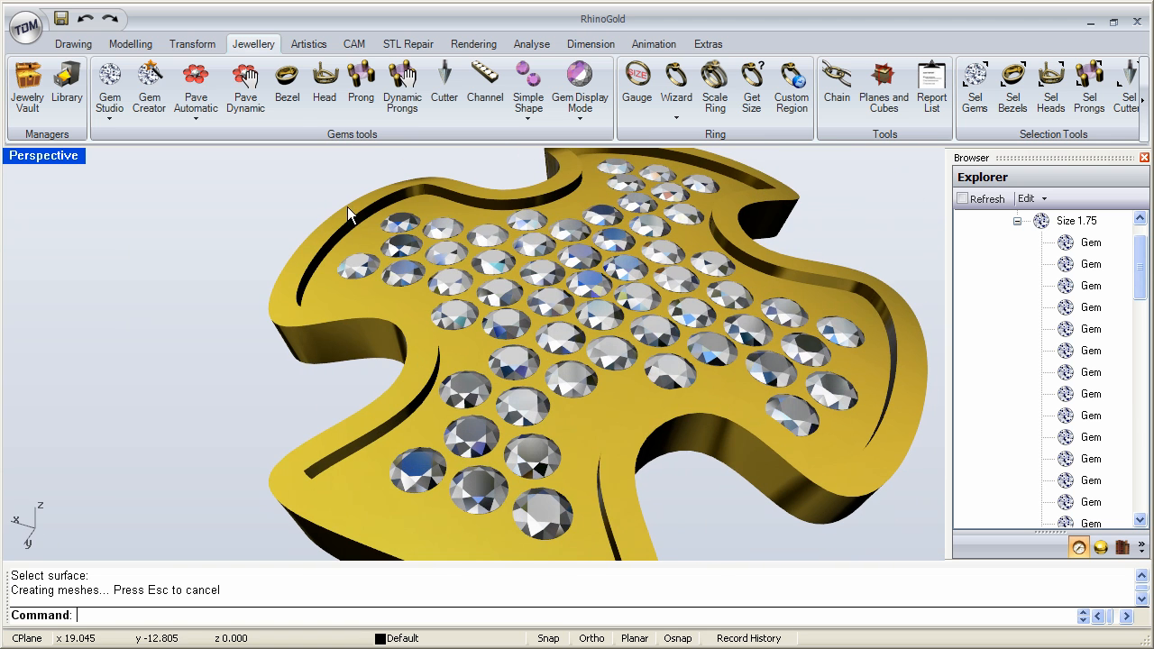
Start Pave Dynamic on the paved pendant with 1.4 gems at a 0.20 gap
click(245, 85)
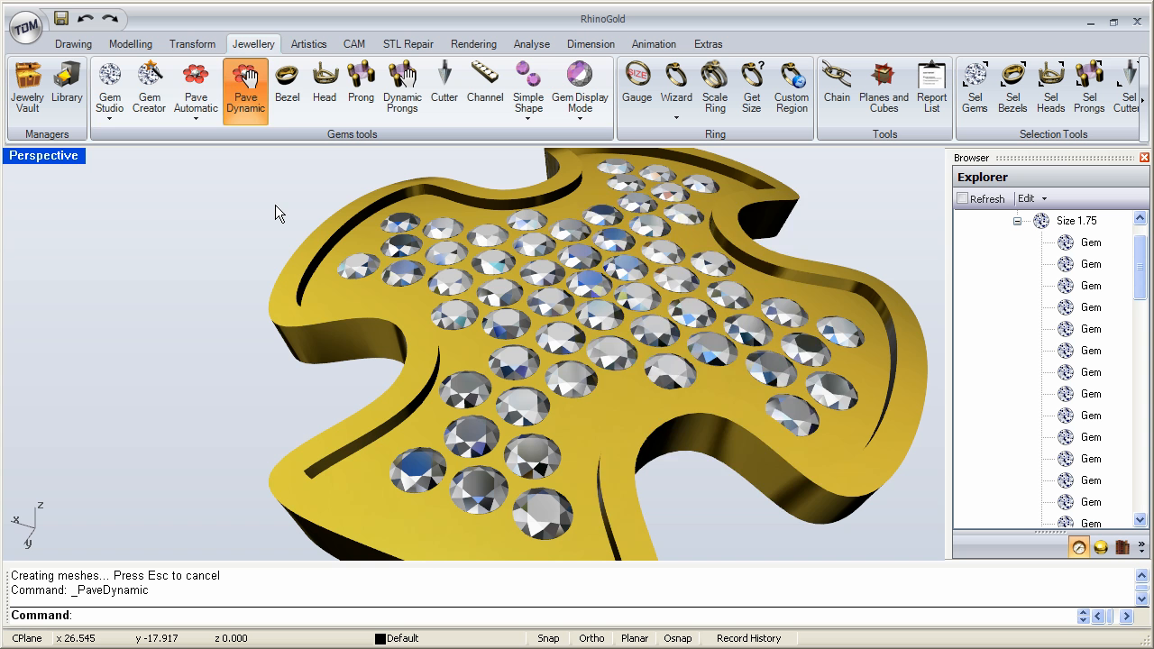
click(245, 86)
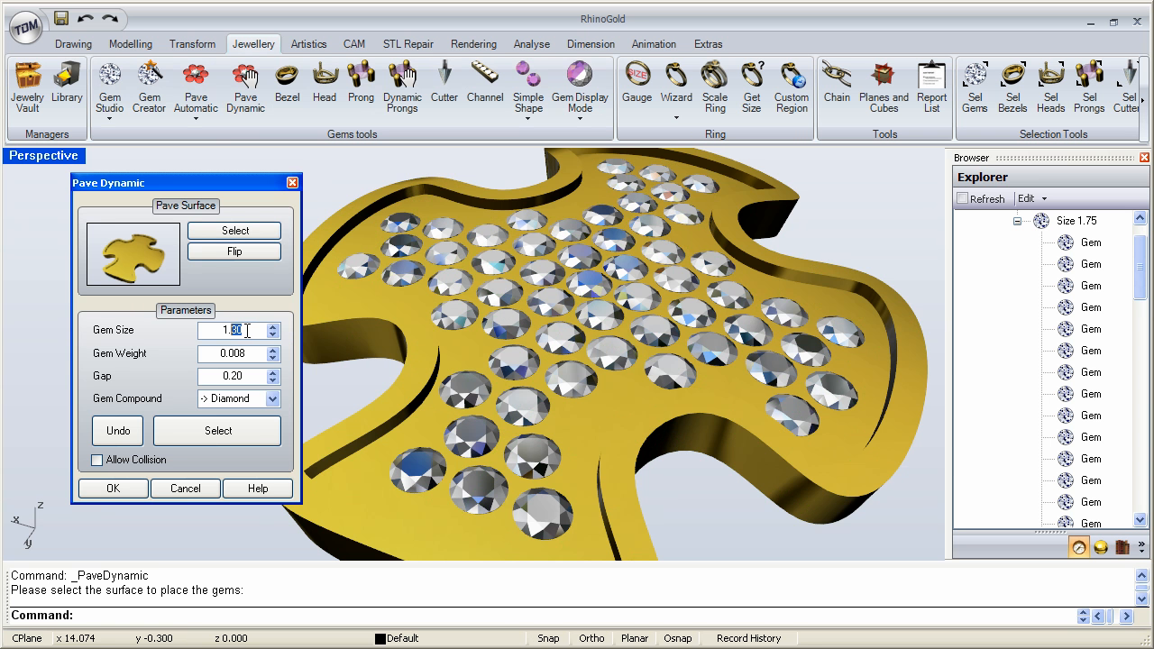
text(1.4)
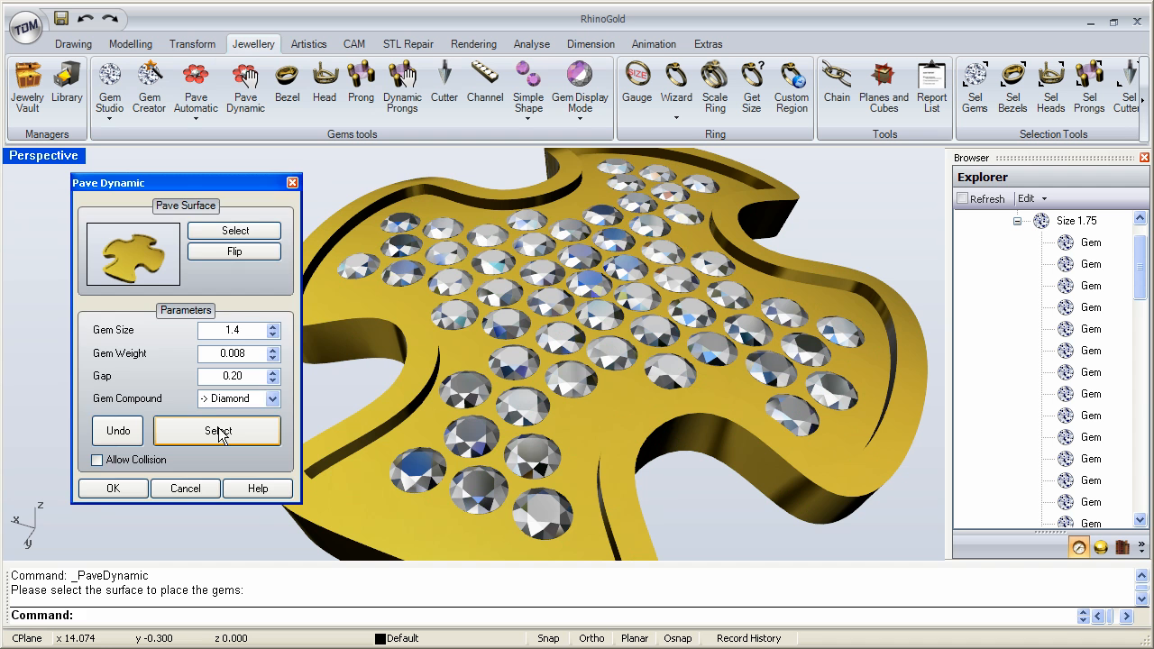
click(217, 431)
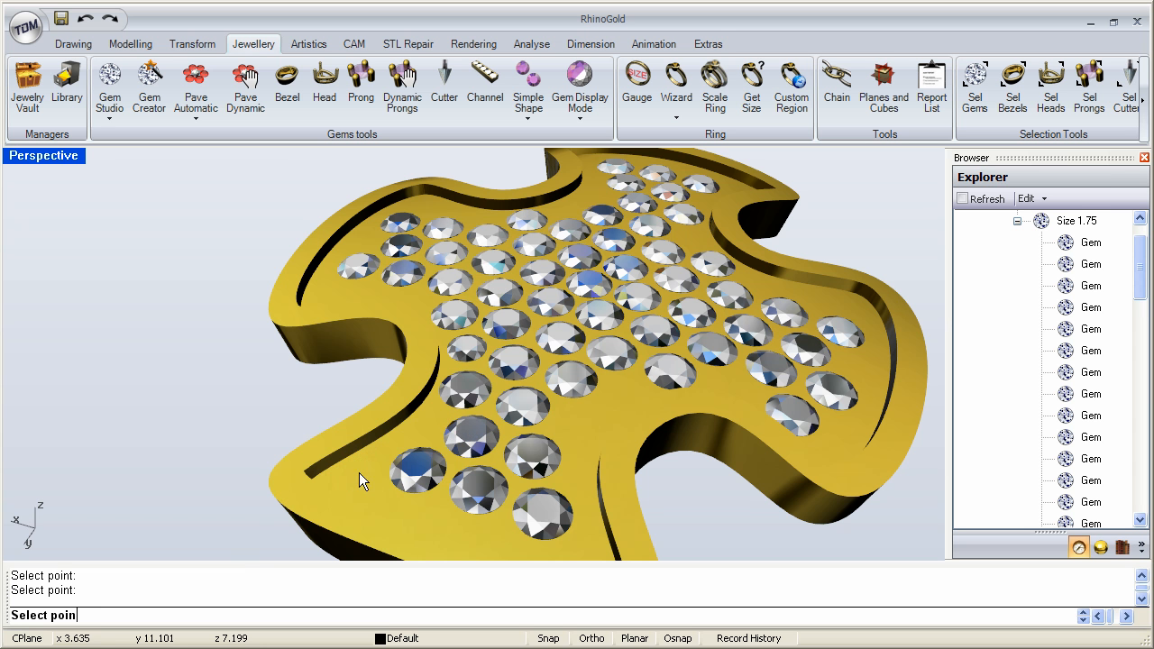
mouse_move(577, 431)
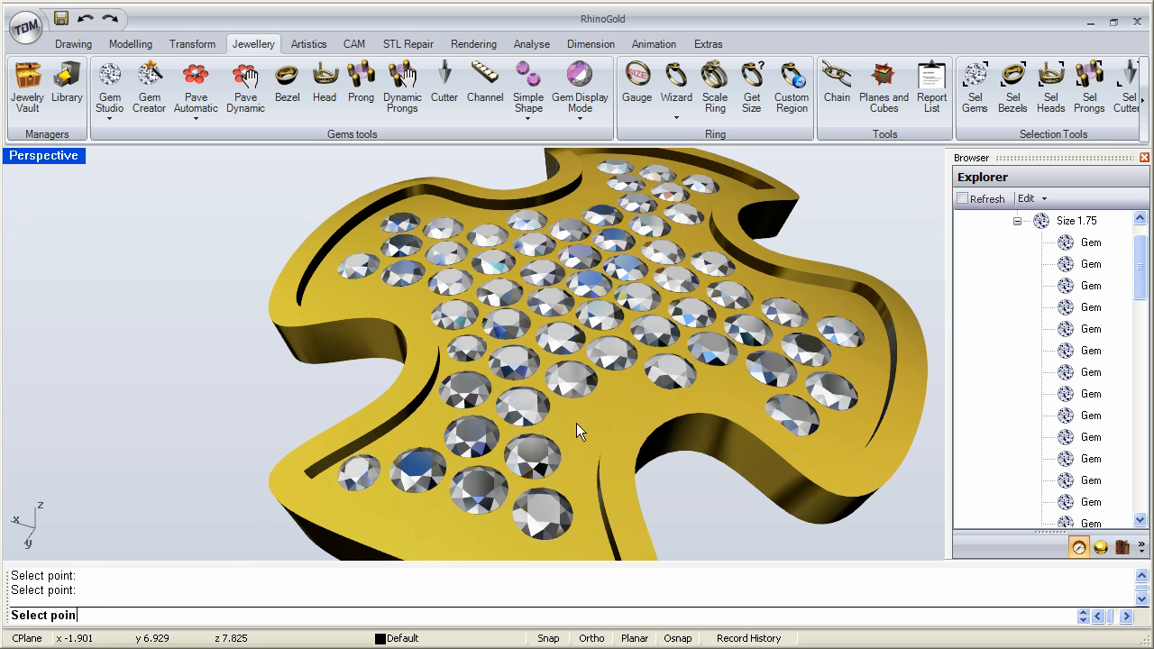
mouse_move(622, 387)
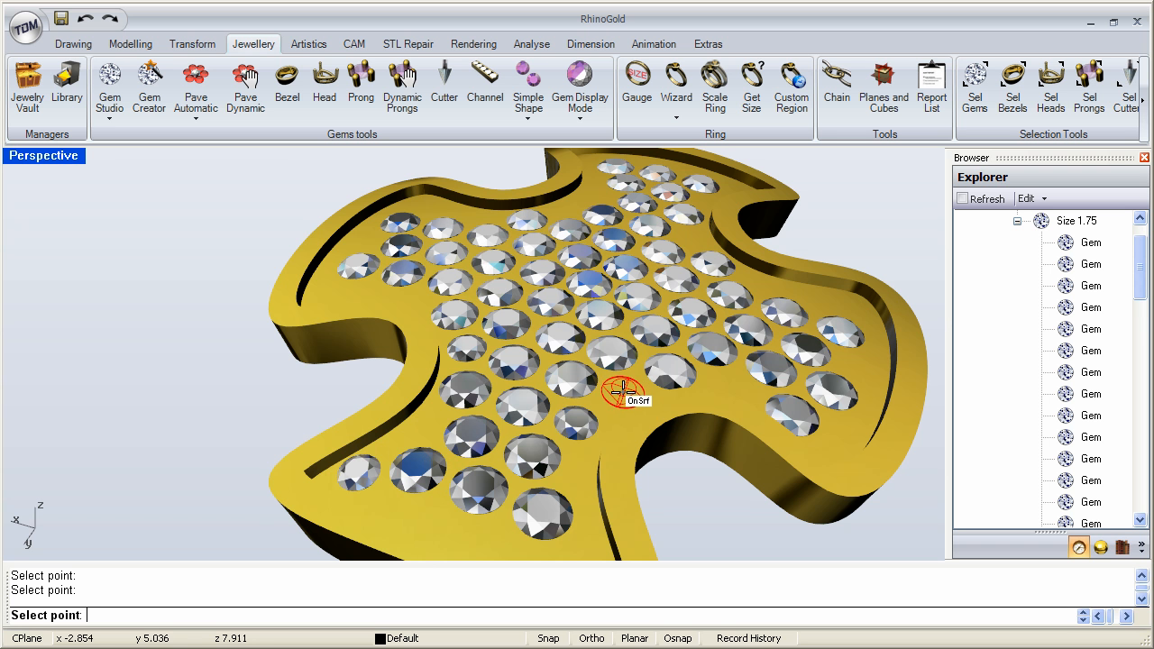
mouse_move(730, 379)
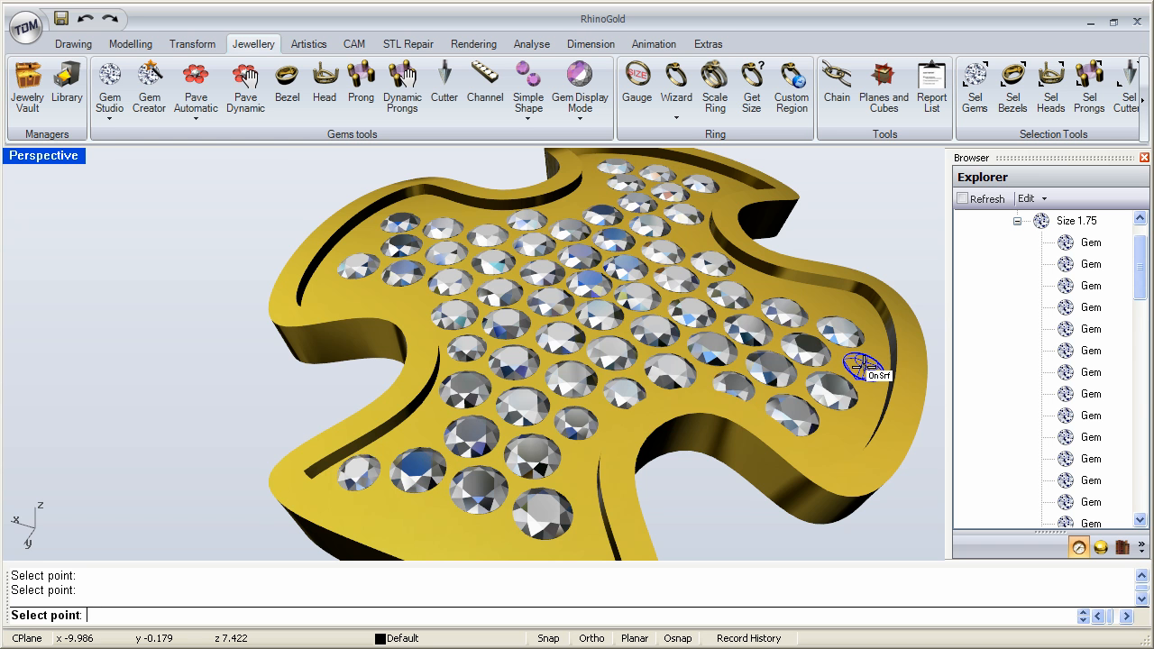
mouse_move(852, 437)
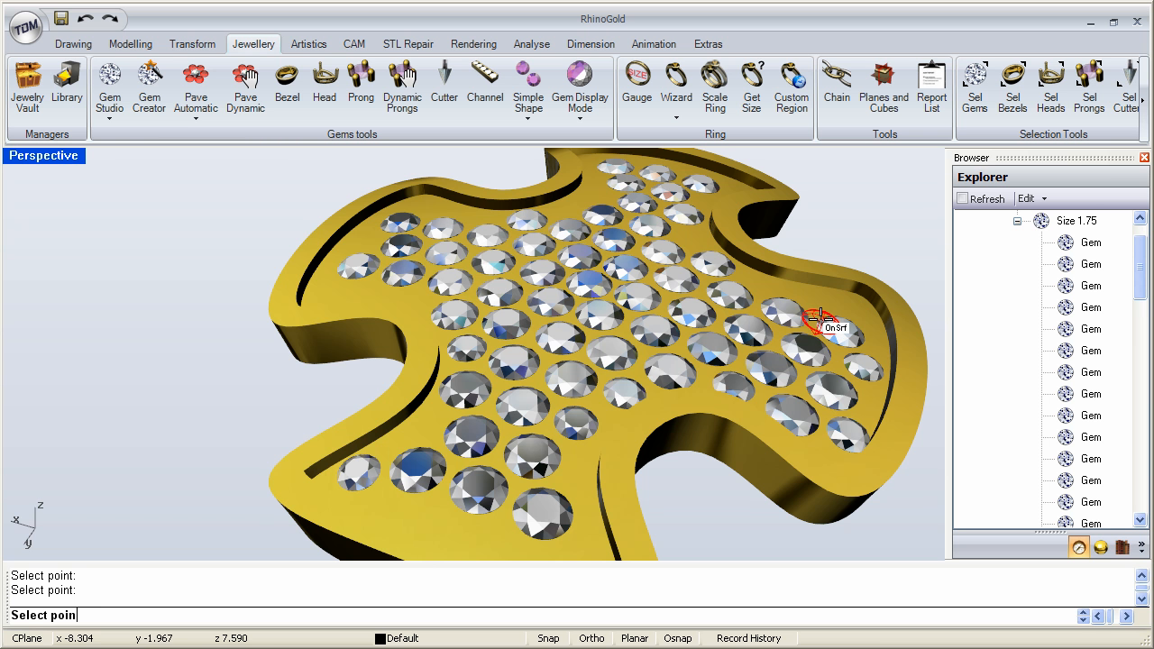
mouse_move(822, 306)
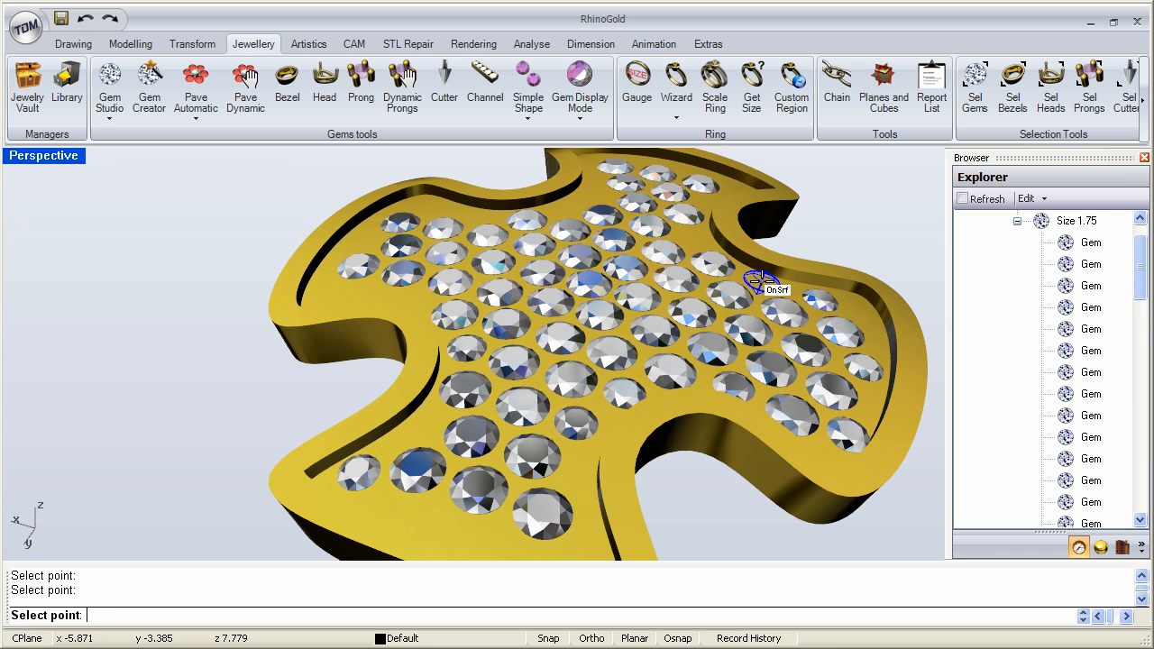
mouse_move(431, 204)
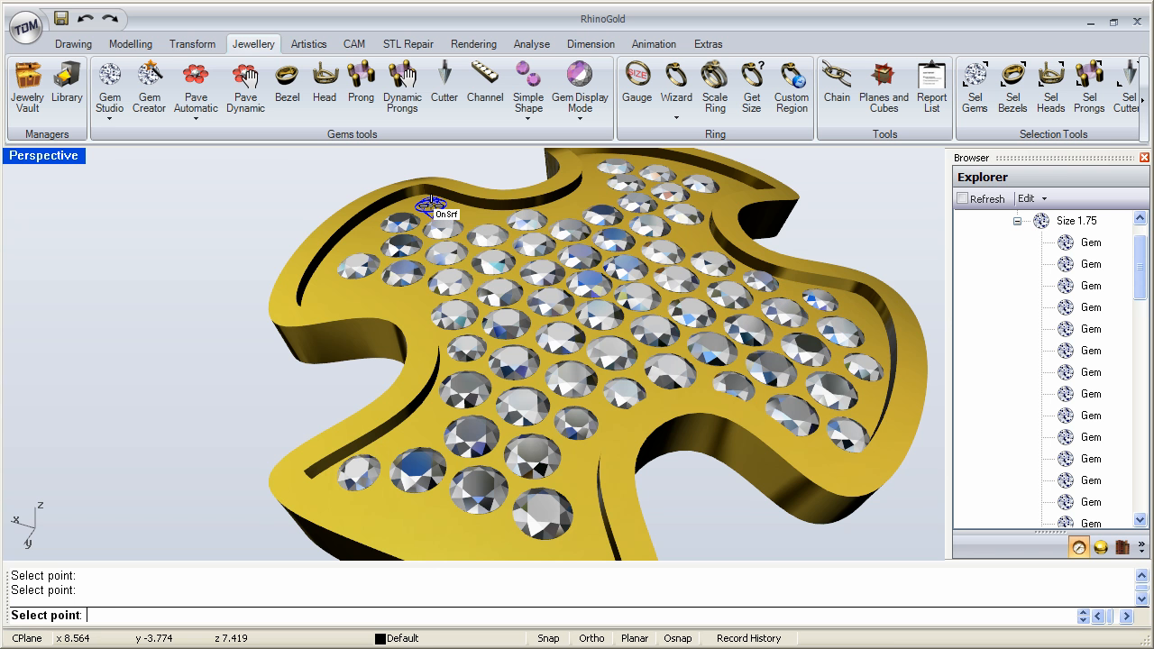
mouse_move(365, 242)
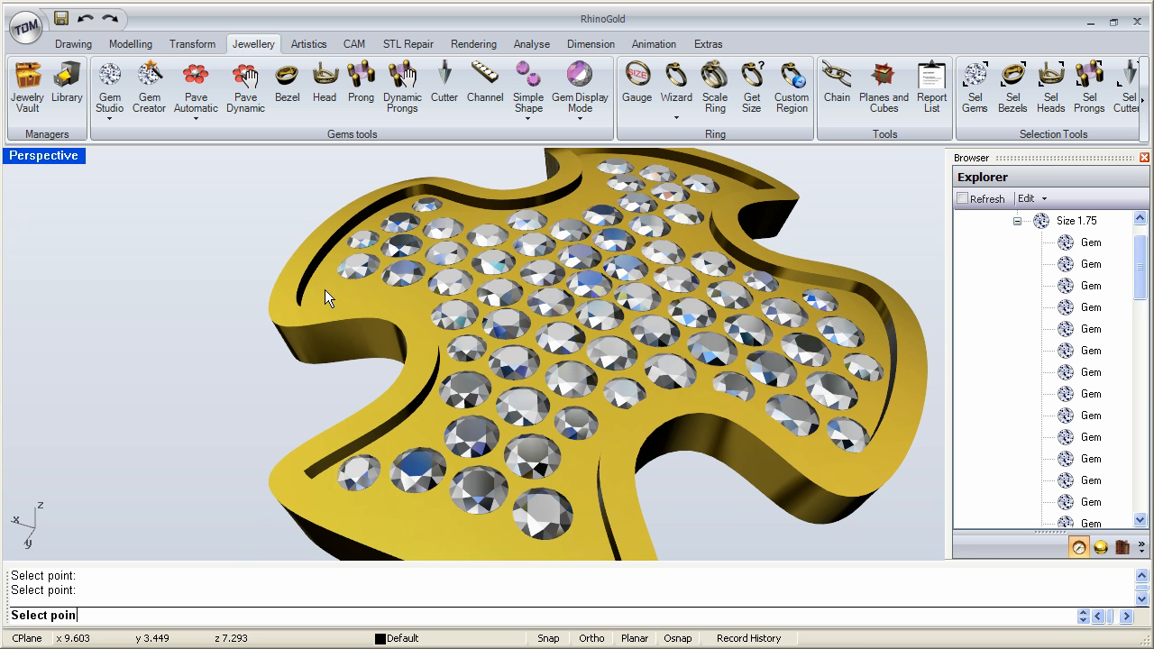
mouse_move(581, 212)
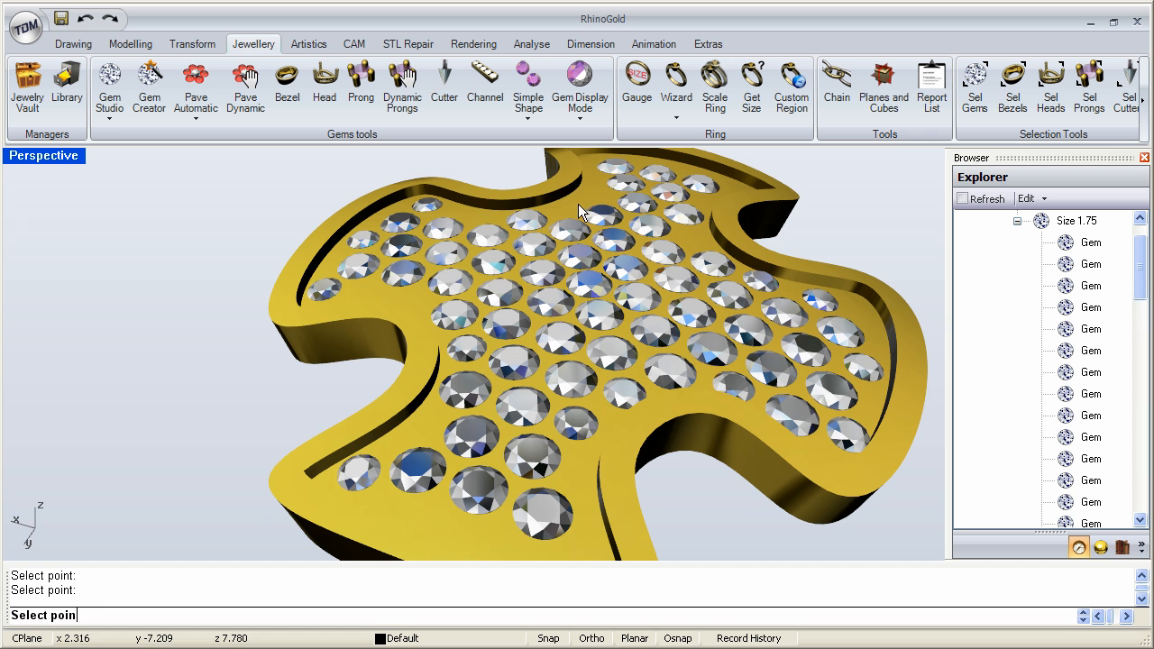
mouse_move(563, 205)
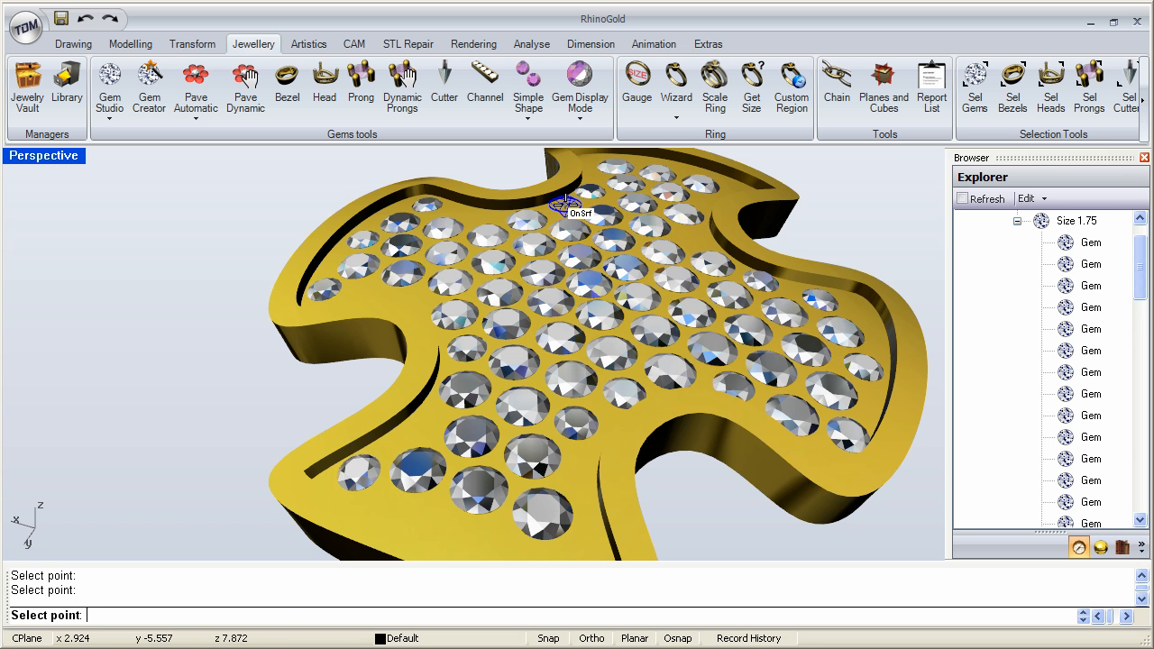
mouse_move(478, 223)
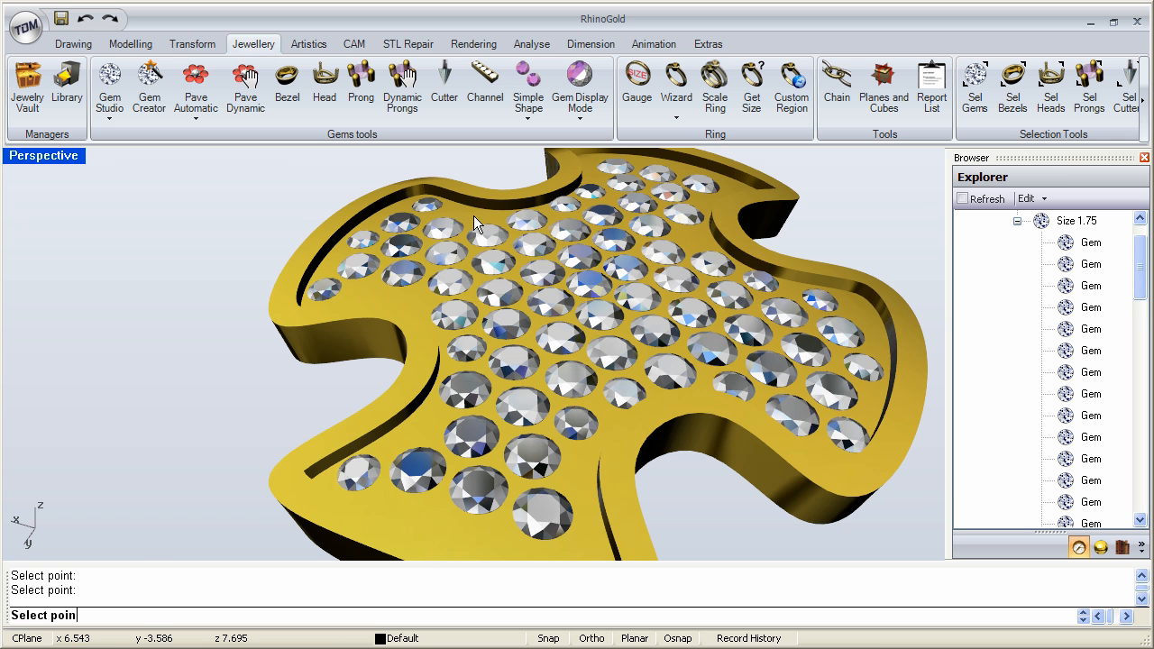
mouse_move(411, 307)
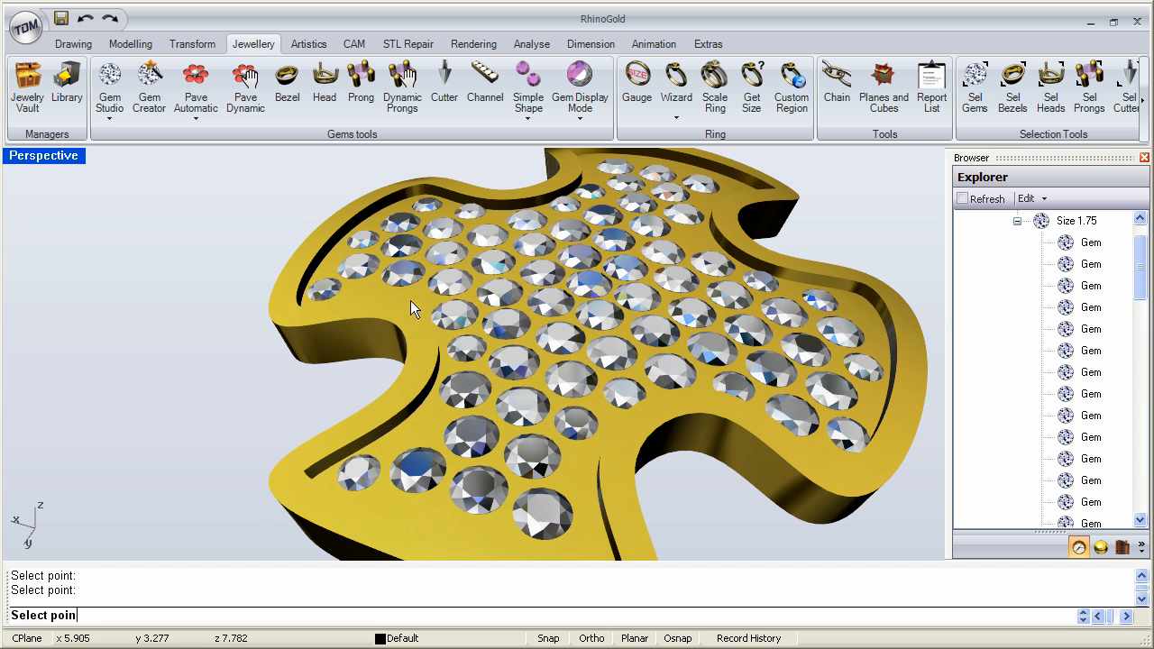
mouse_move(365, 293)
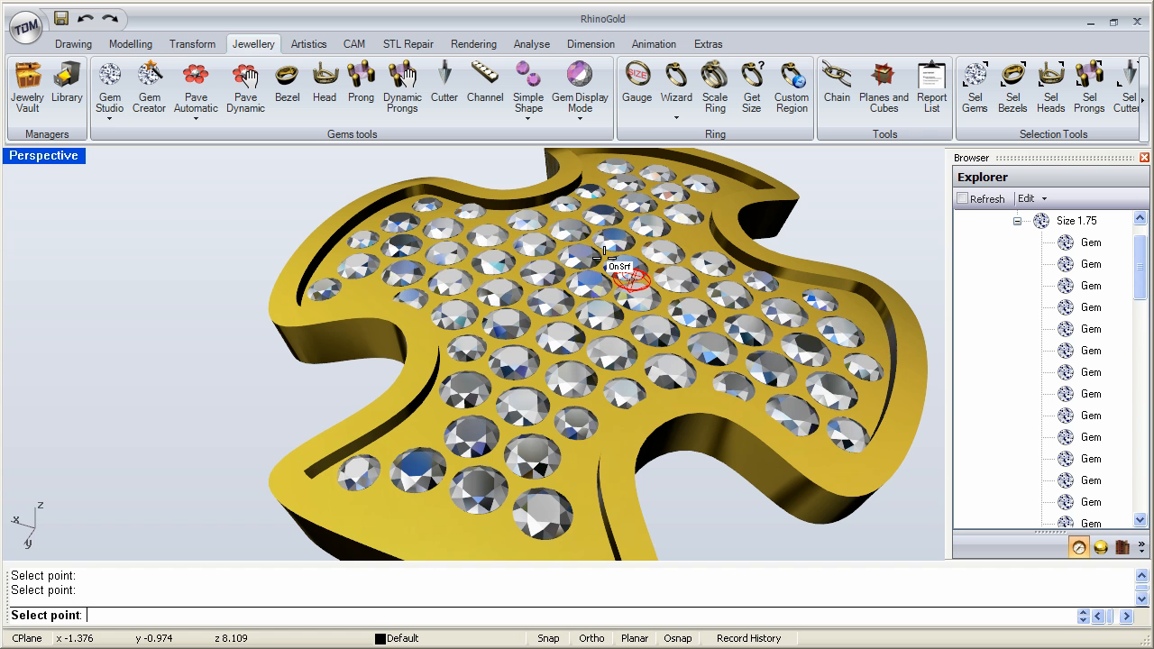
mouse_move(865, 320)
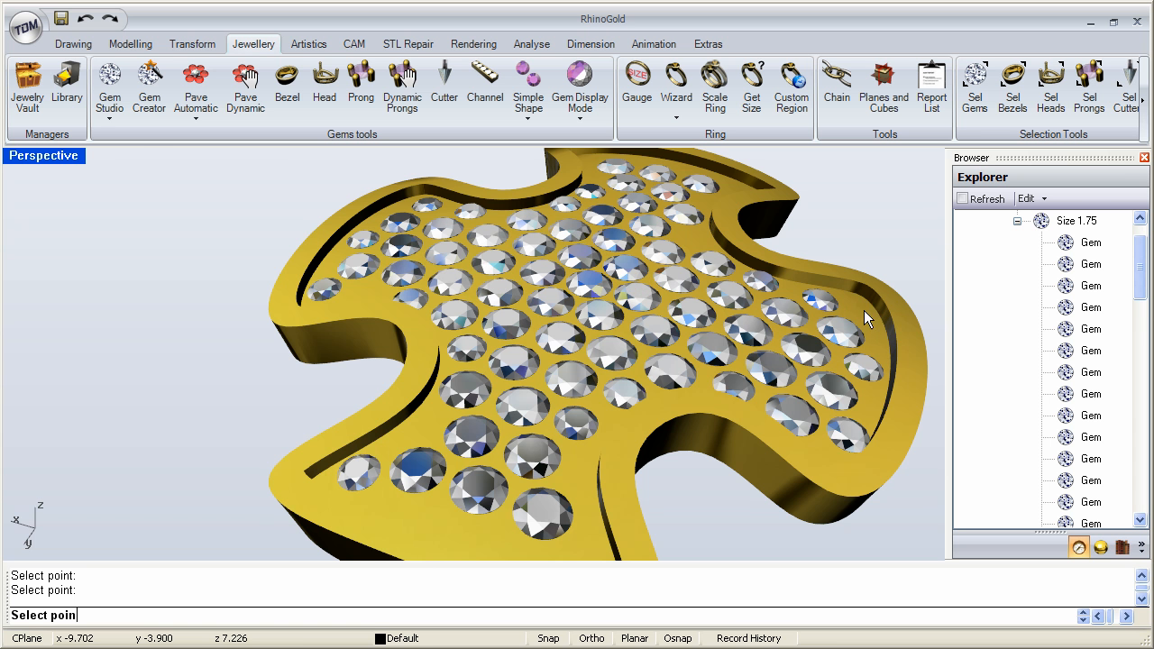
mouse_move(528, 282)
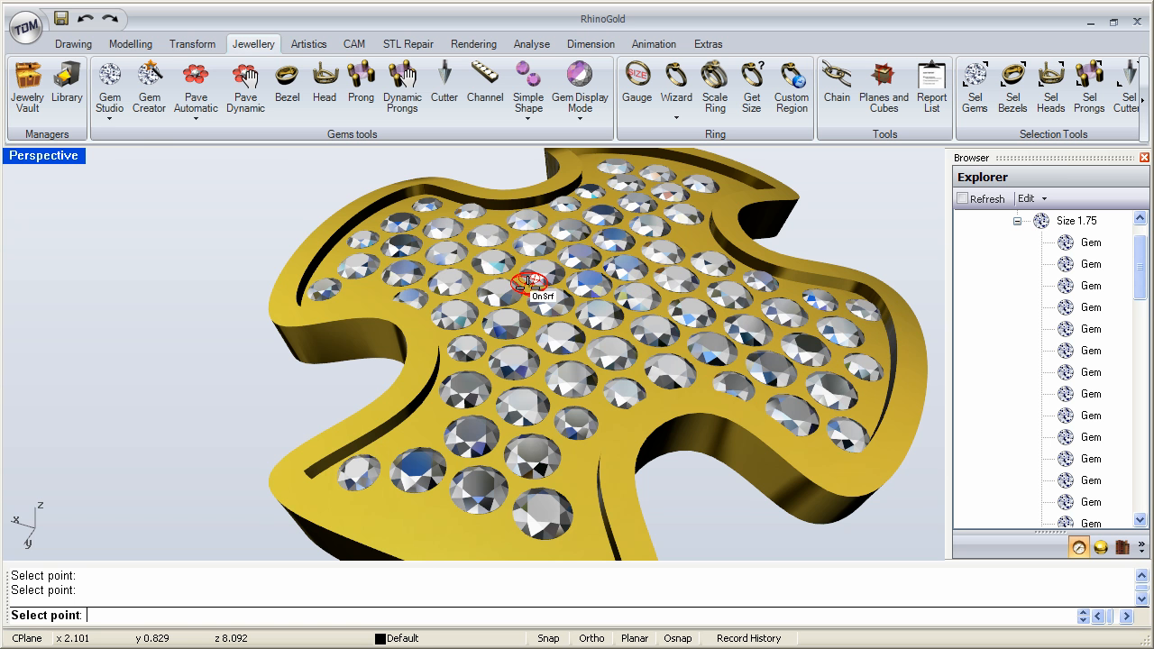
Place a small 1.4 diamond into a gap near the pendant's centre
click(244, 86)
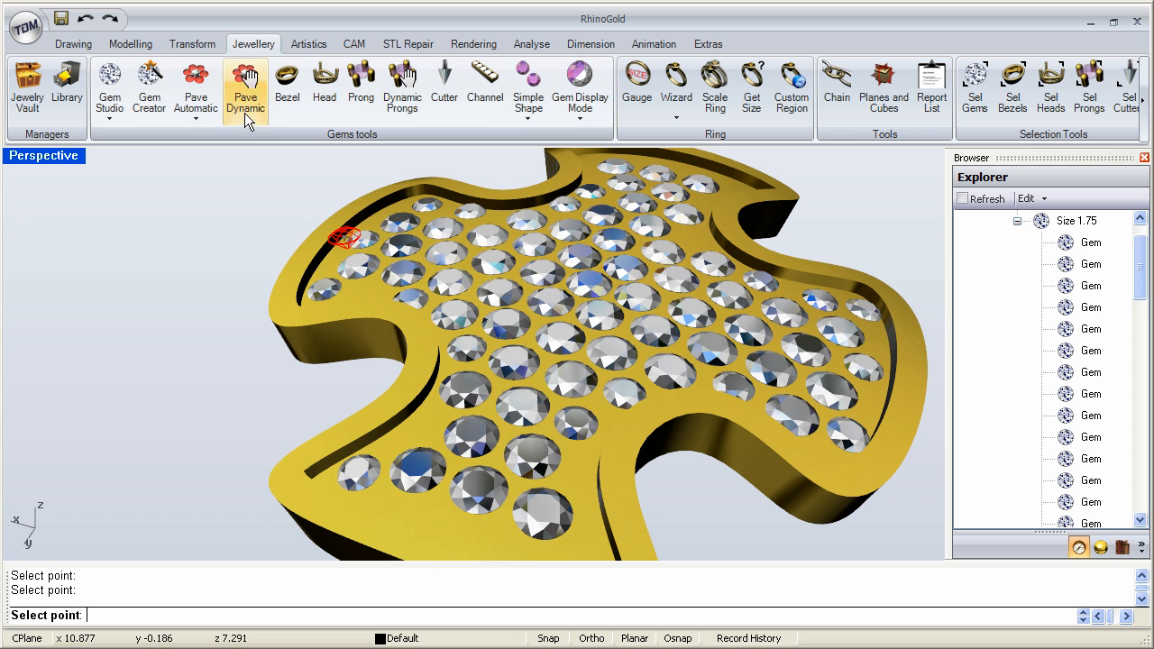